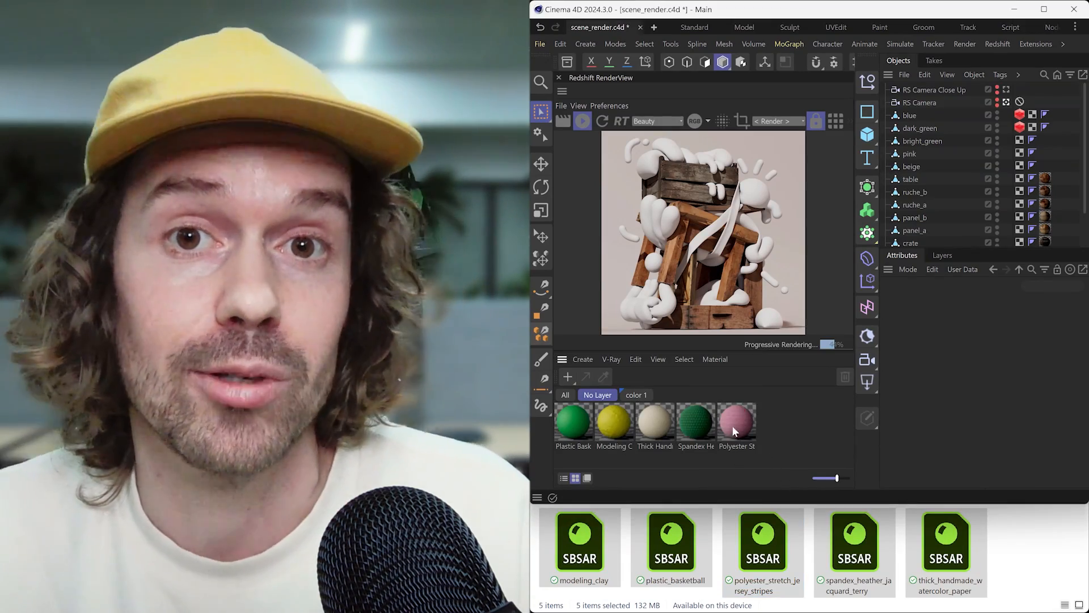
# - Review the Redshift render settings and close them
pyautogui.click(737, 420)
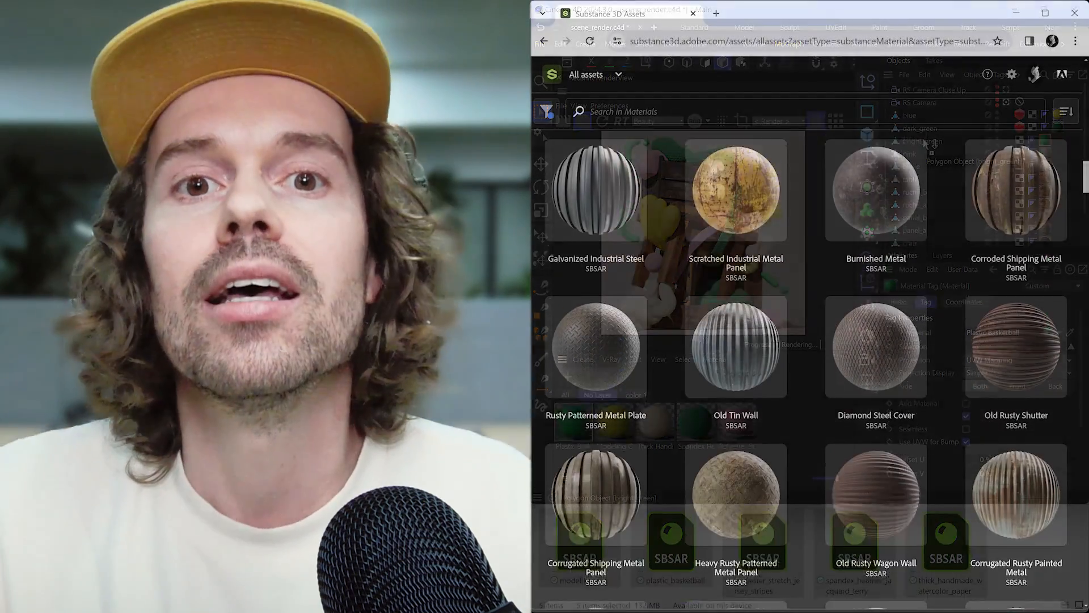
pyautogui.scroll(-3)
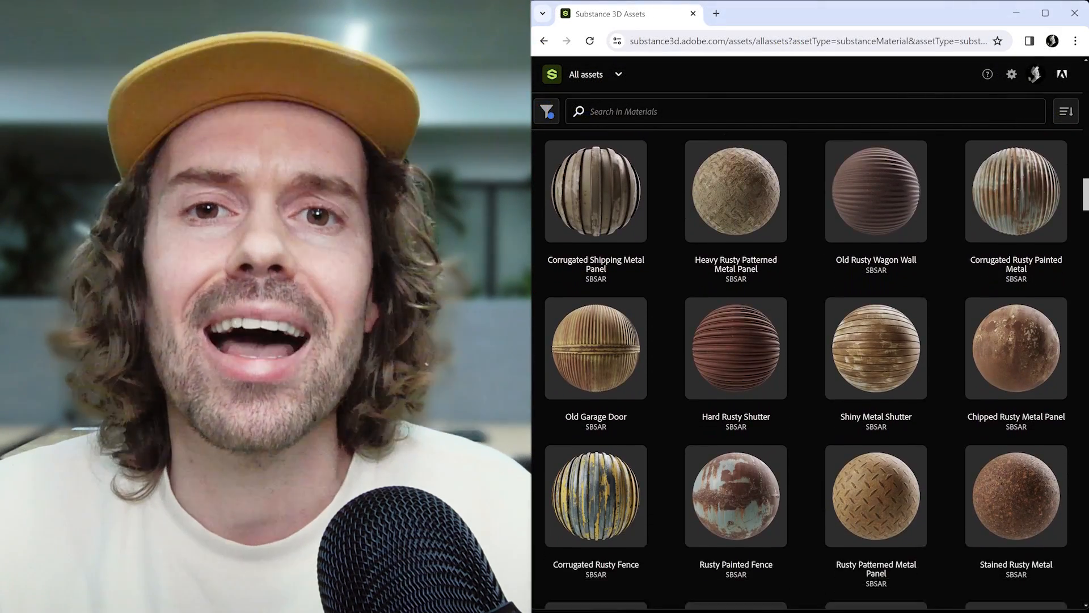
pyautogui.scroll(-3)
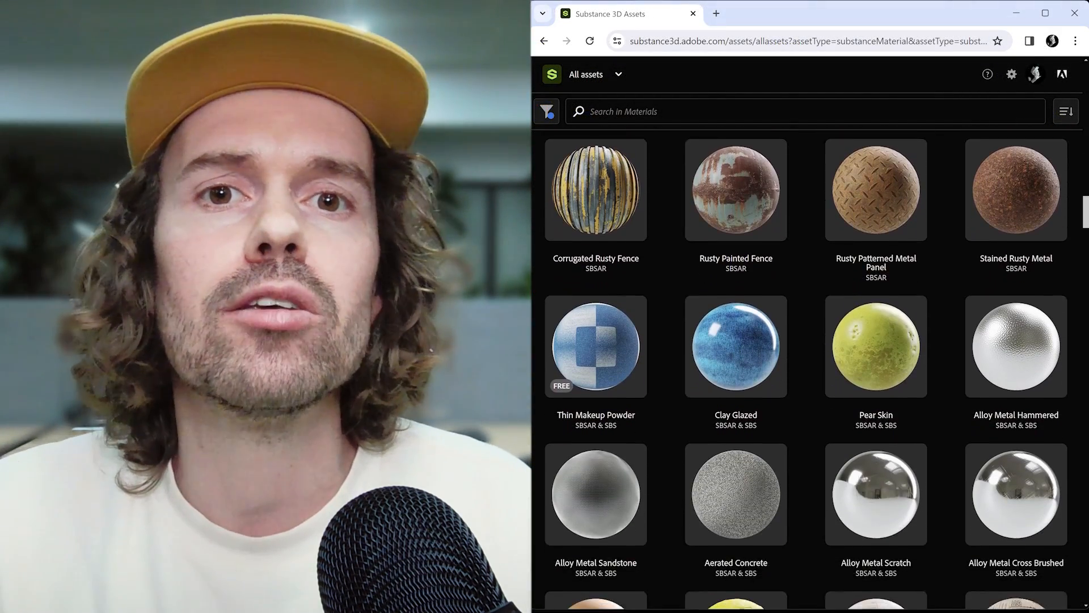
pyautogui.scroll(-3)
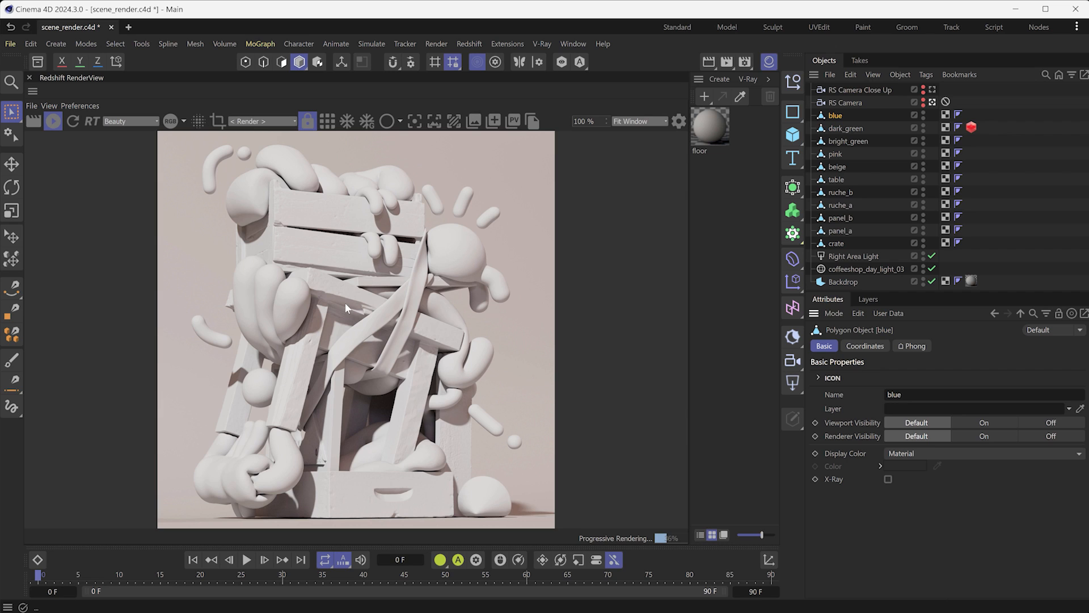
pyautogui.moveTo(507, 45)
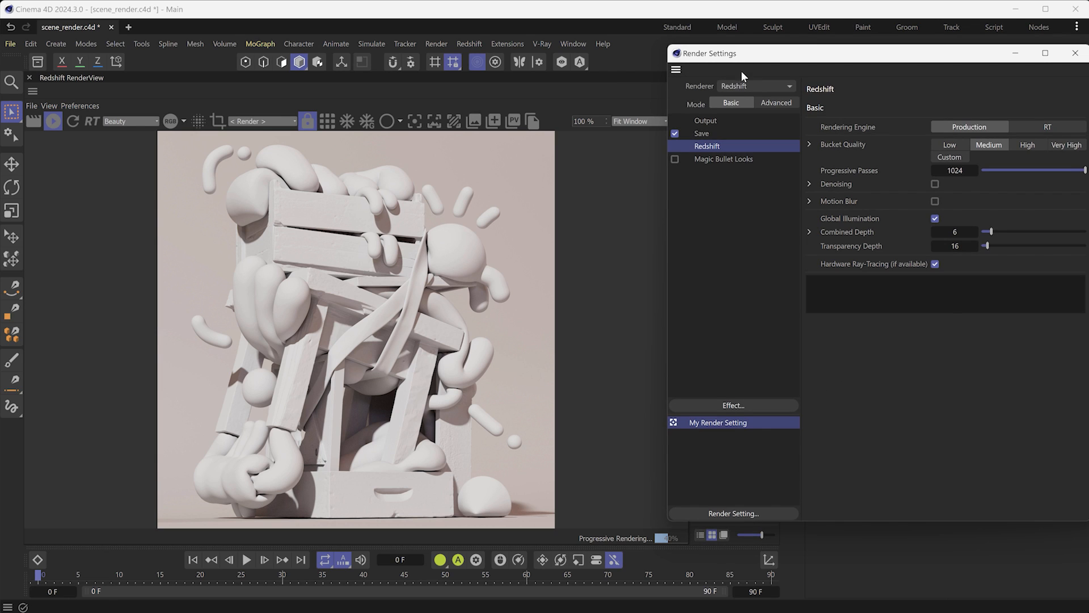
pyautogui.click(755, 86)
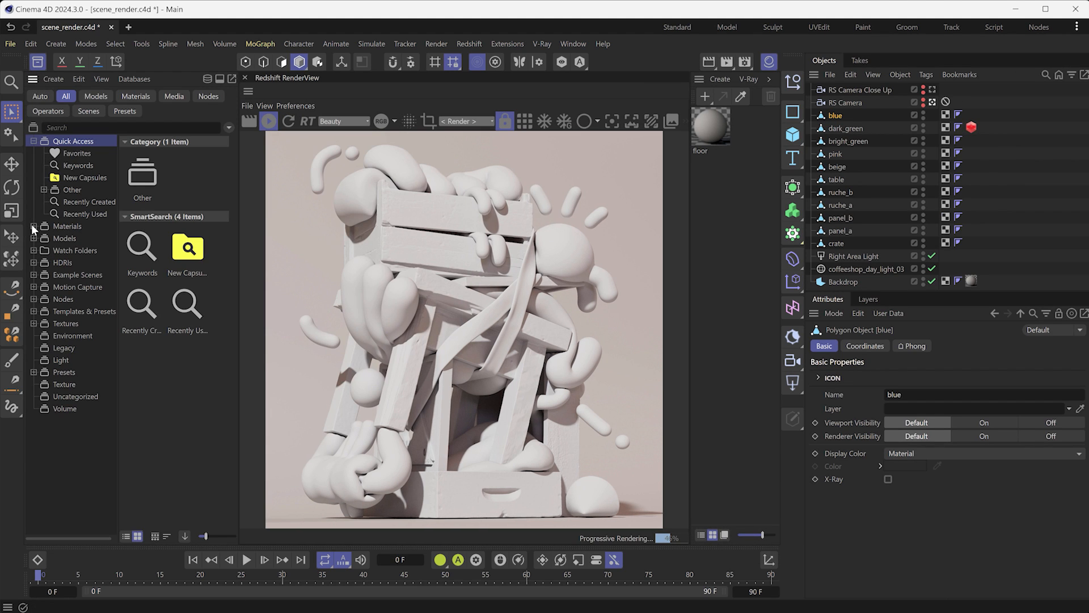
# - Browse the asset library's Materials > Substance 3D category down to Modeling Clay
pyautogui.click(33, 226)
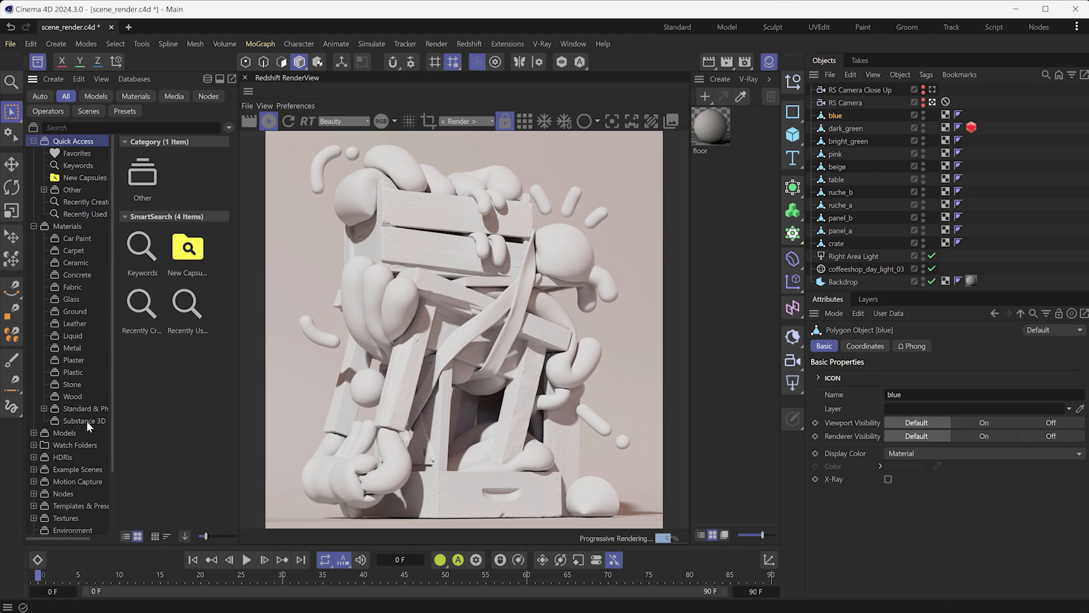
pyautogui.click(85, 419)
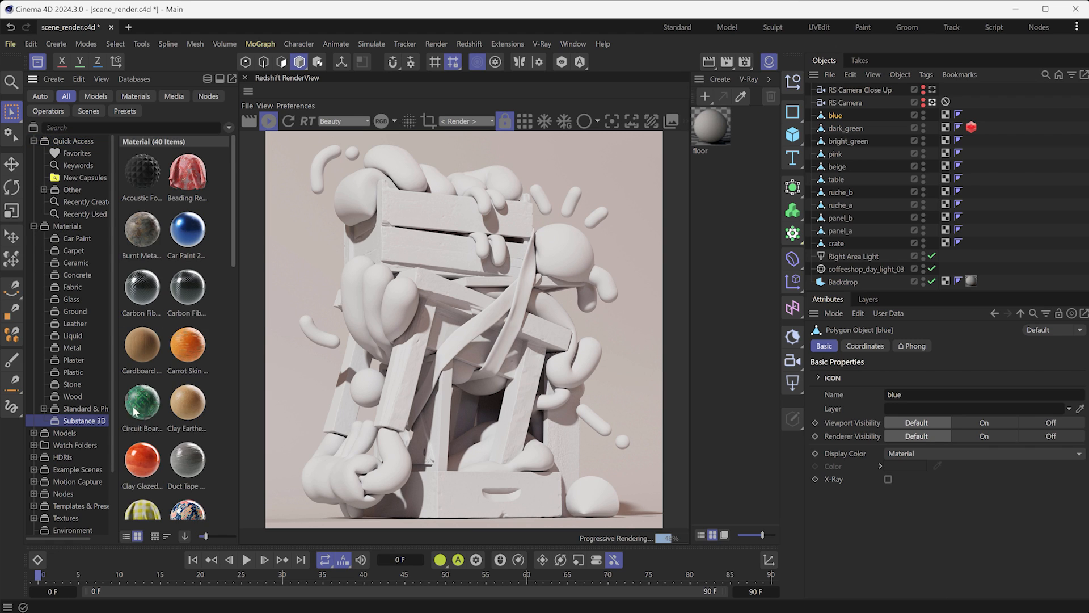
pyautogui.moveTo(186, 287)
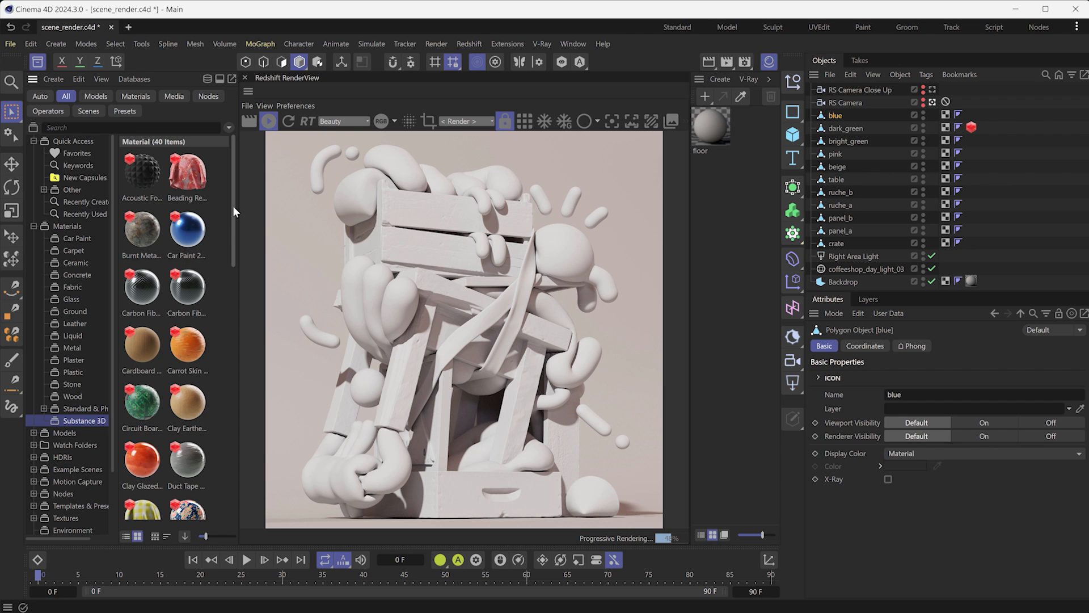
pyautogui.scroll(-3)
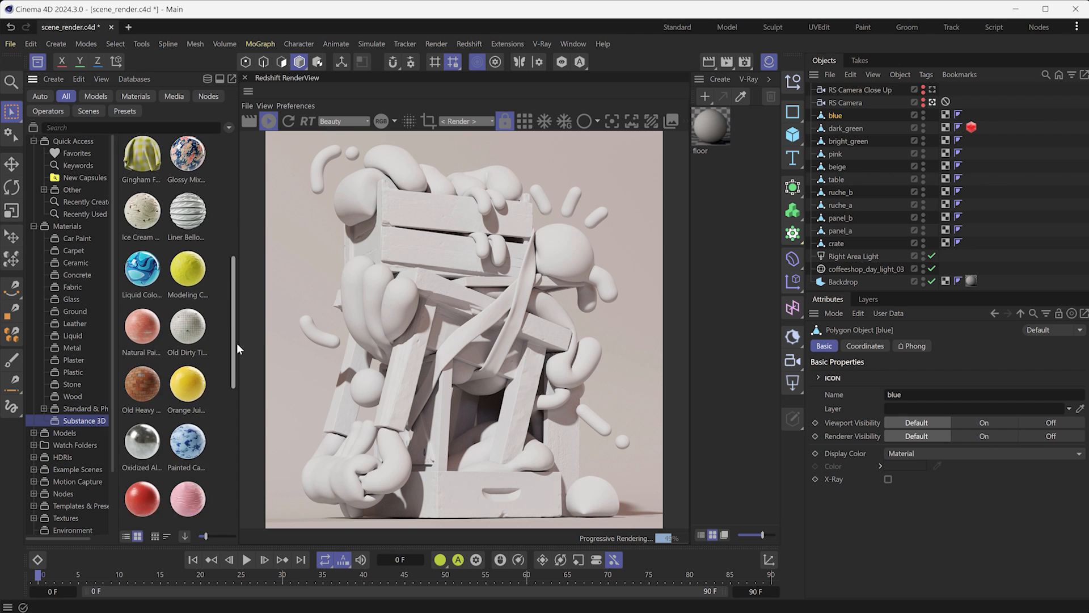
pyautogui.scroll(-3)
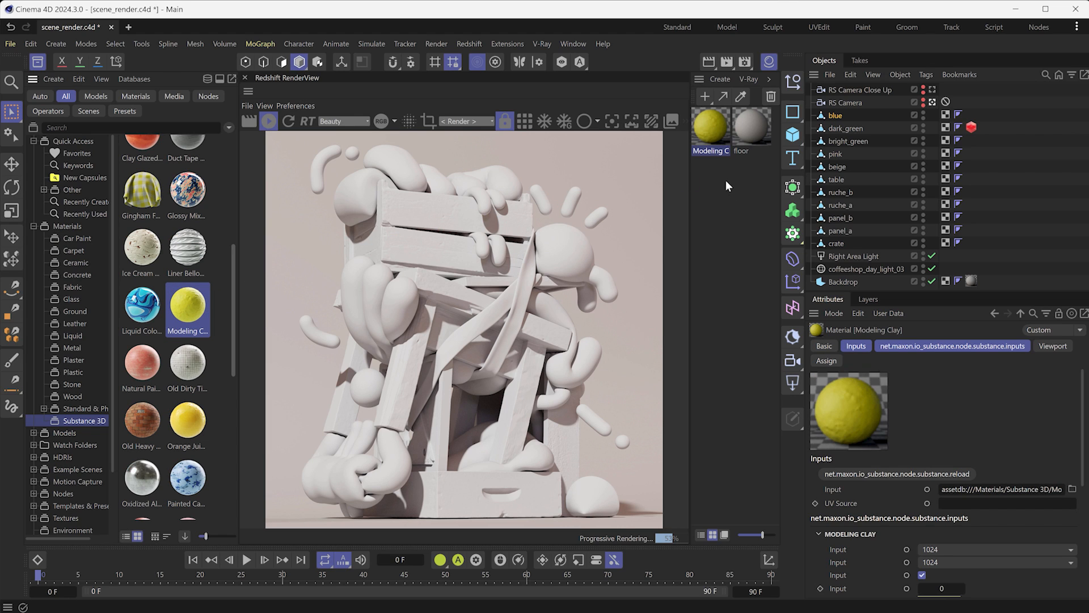
pyautogui.moveTo(87, 65)
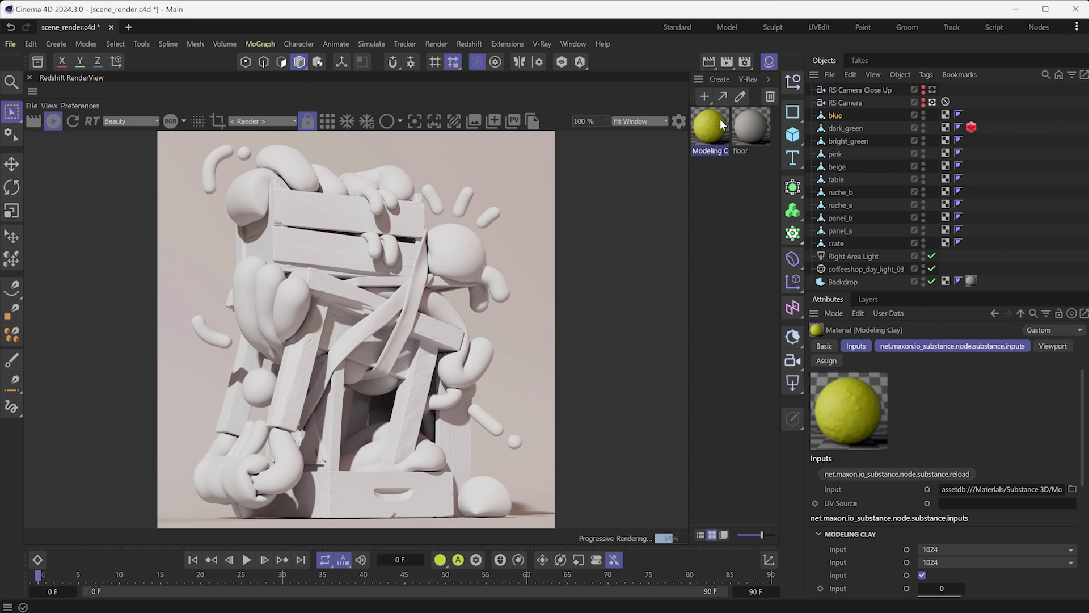
pyautogui.moveTo(719, 126)
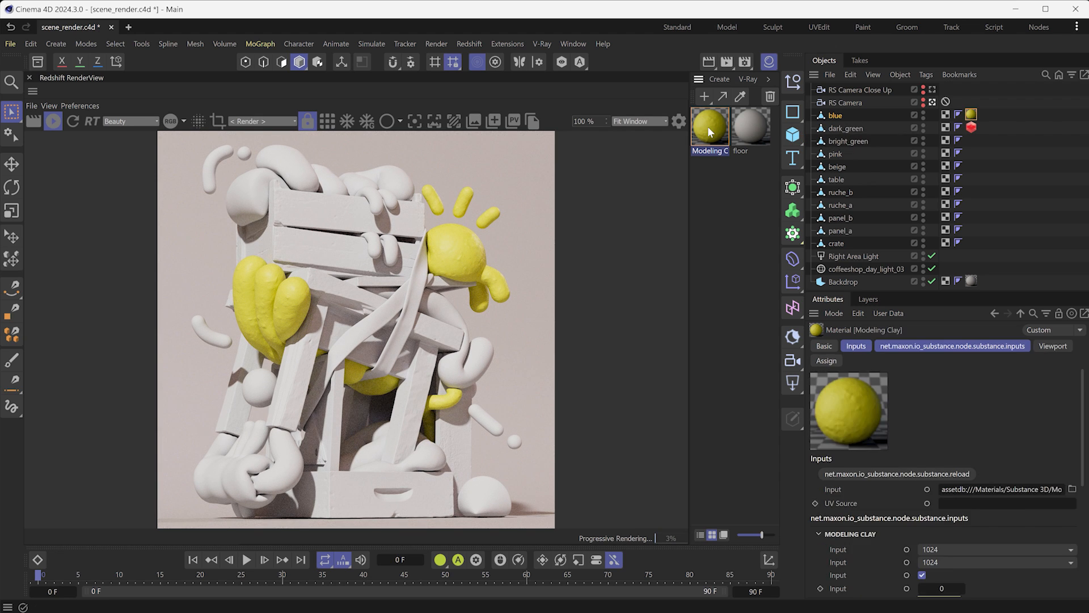
# - Apply Modeling Clay to the blue object and raise its texture resolution to 2048
pyautogui.scroll(-3)
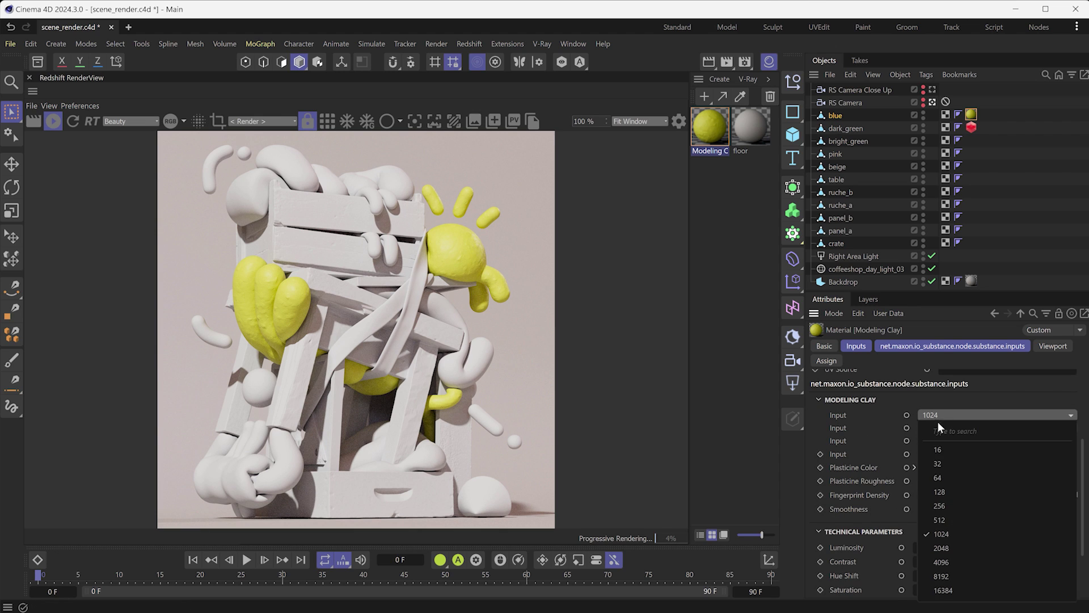
pyautogui.click(942, 561)
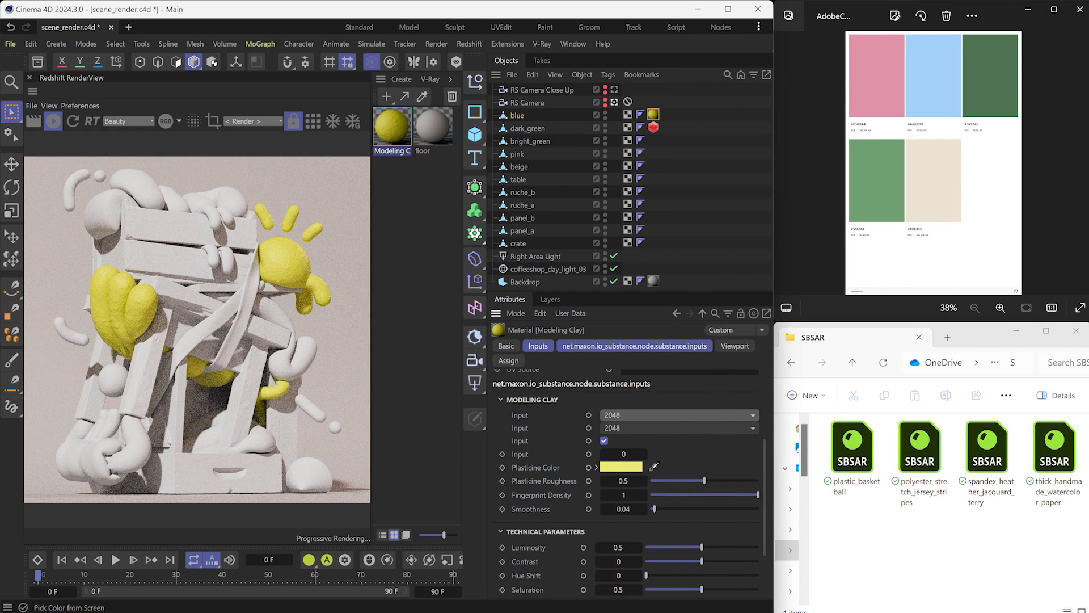
pyautogui.click(945, 60)
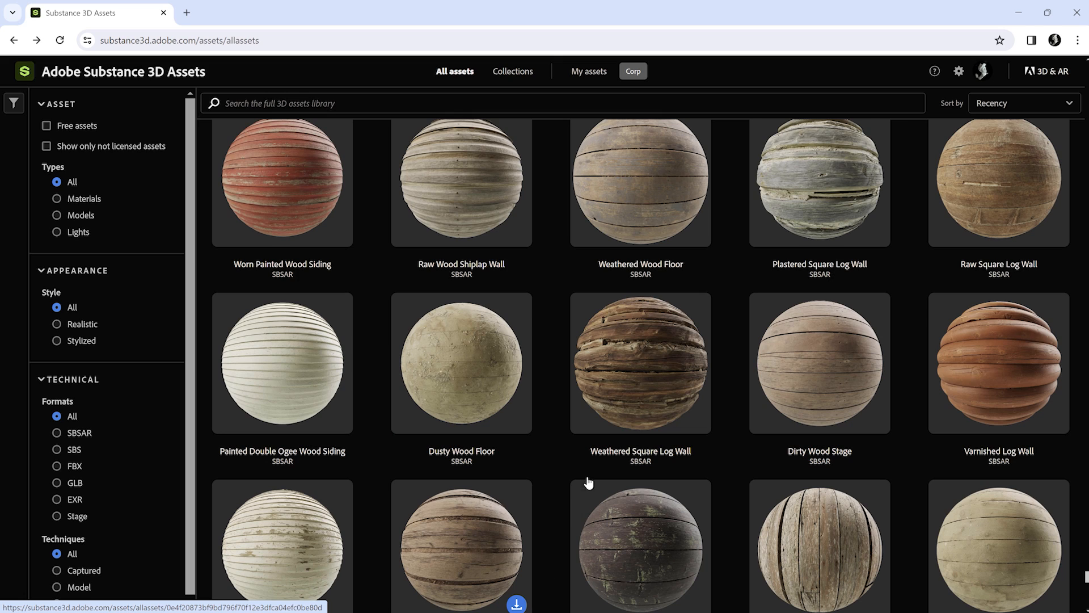
pyautogui.moveTo(531, 317)
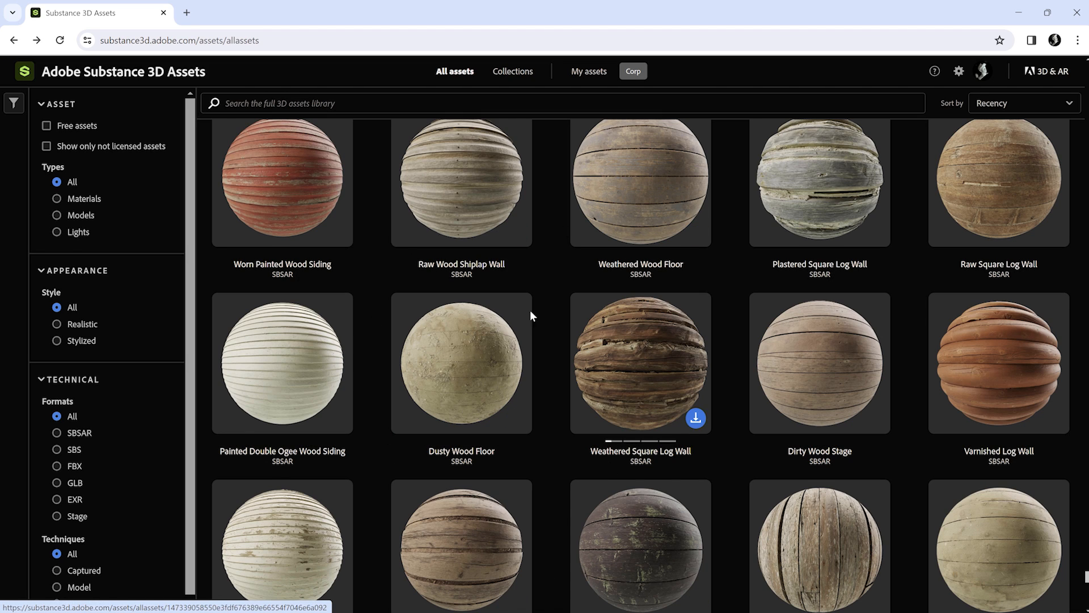
# - Search 'spandex' and download Spandex Heather Jacquard Terry as an SBSAR
pyautogui.write('spandex')
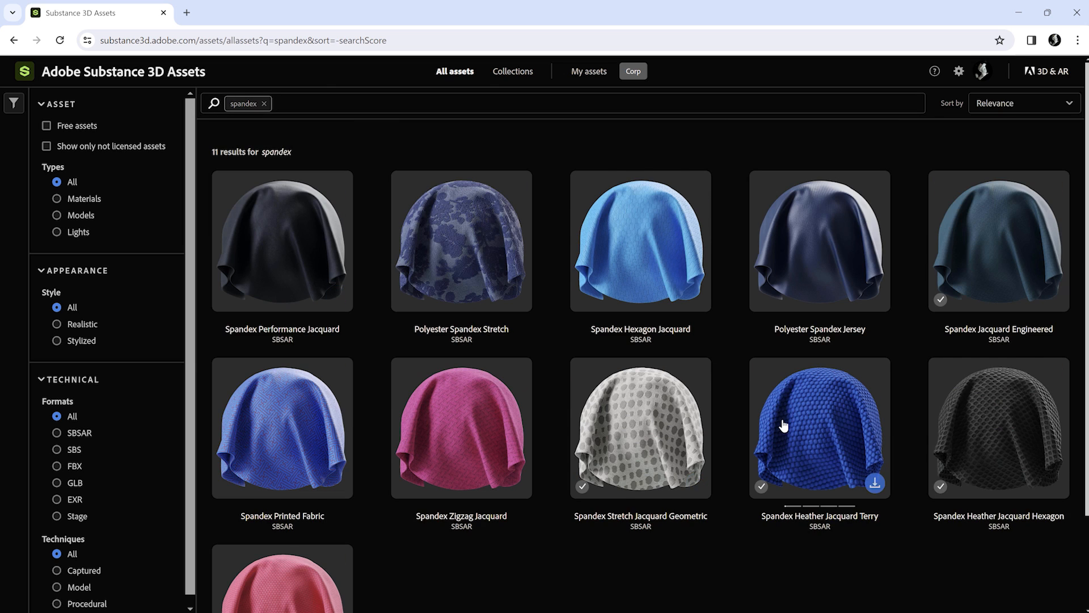
pyautogui.click(819, 428)
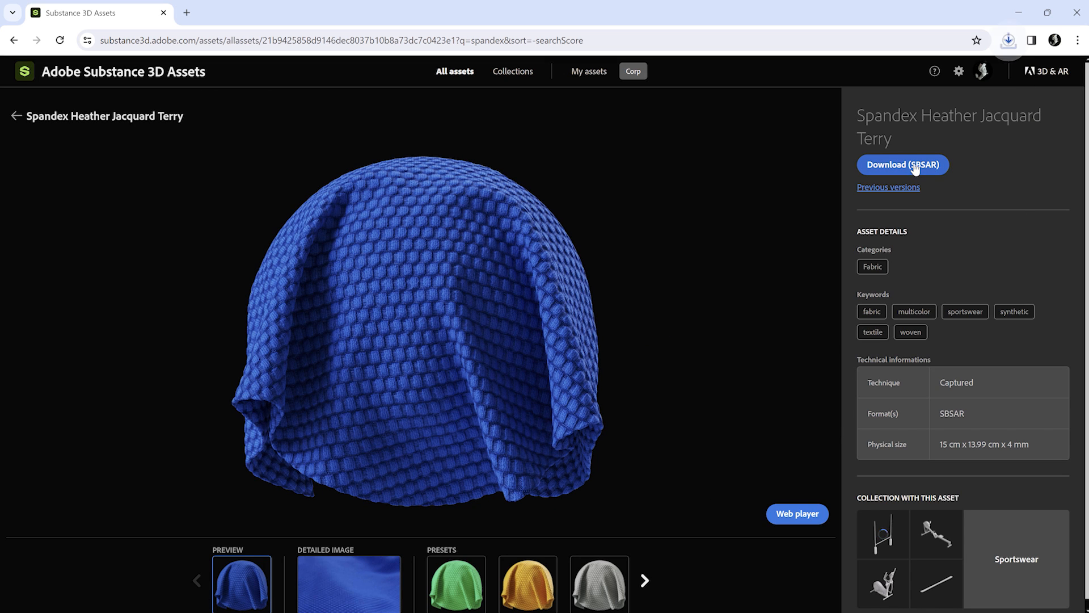
pyautogui.click(902, 165)
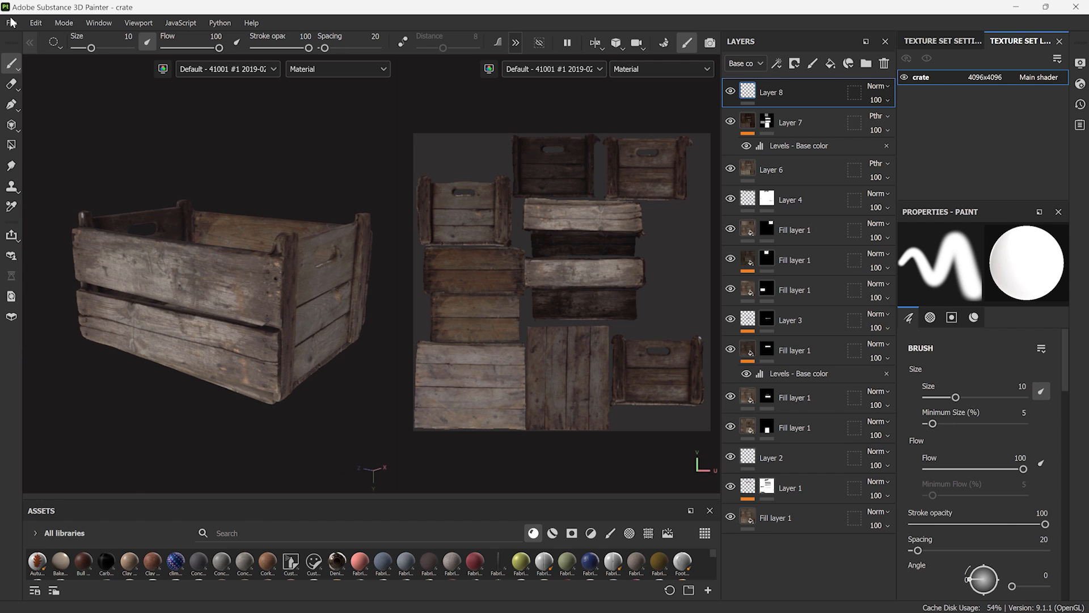
# - Export the crate textures as SBSAR using the Redshift output template
pyautogui.click(11, 22)
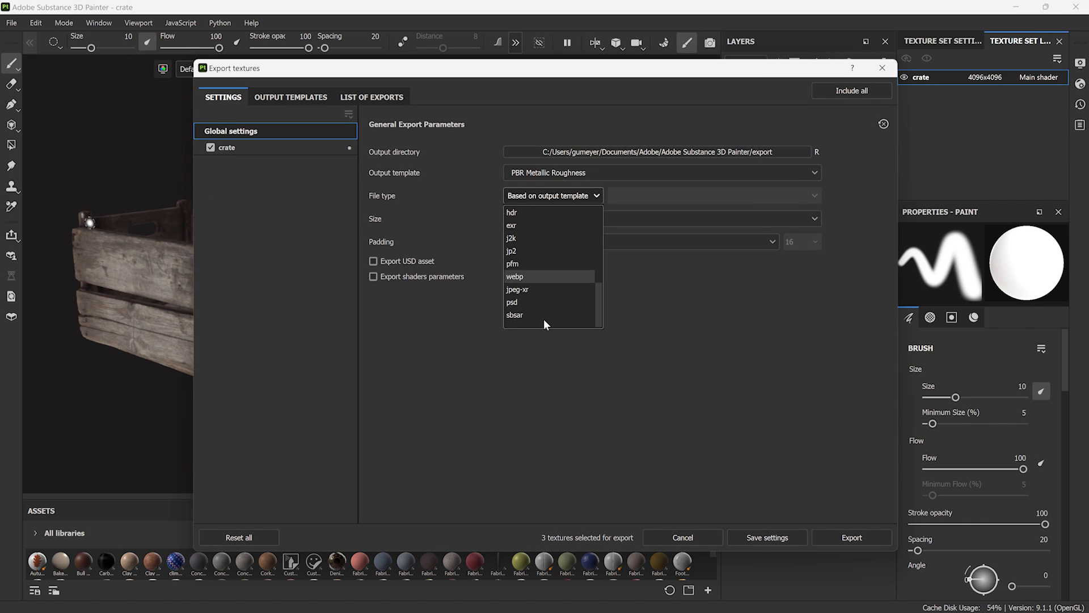
pyautogui.click(515, 315)
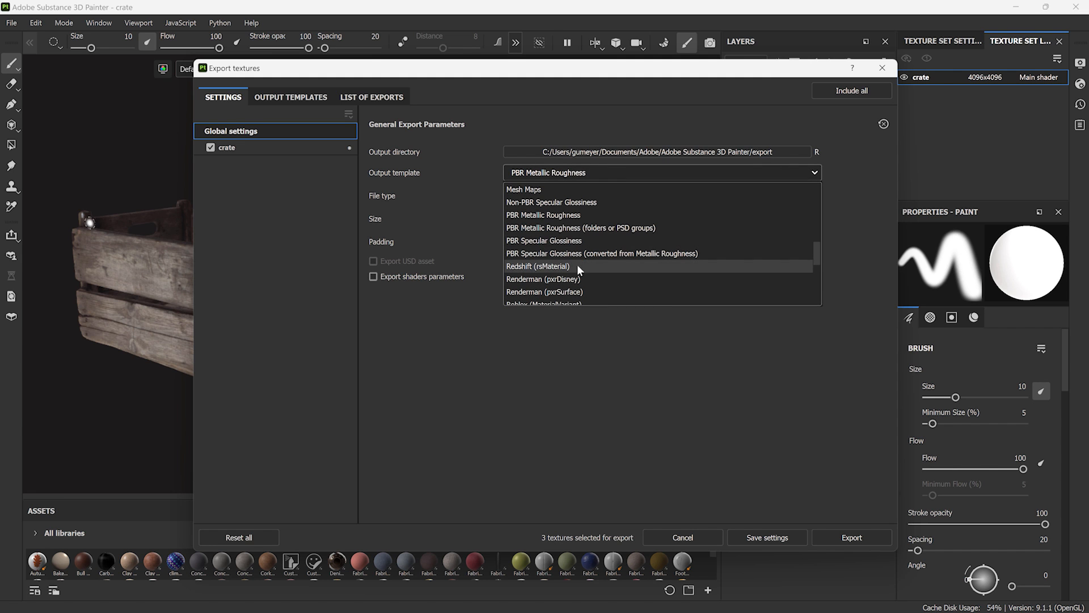
pyautogui.click(851, 537)
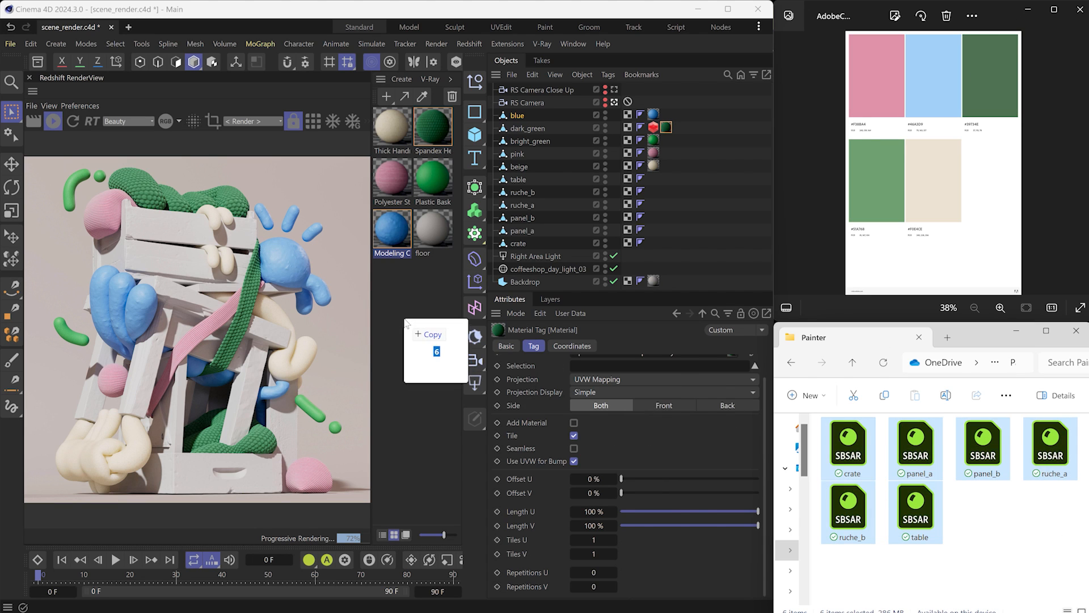
# - Assign the exported Painter materials, including ruche_b, to their matching objects
pyautogui.click(391, 380)
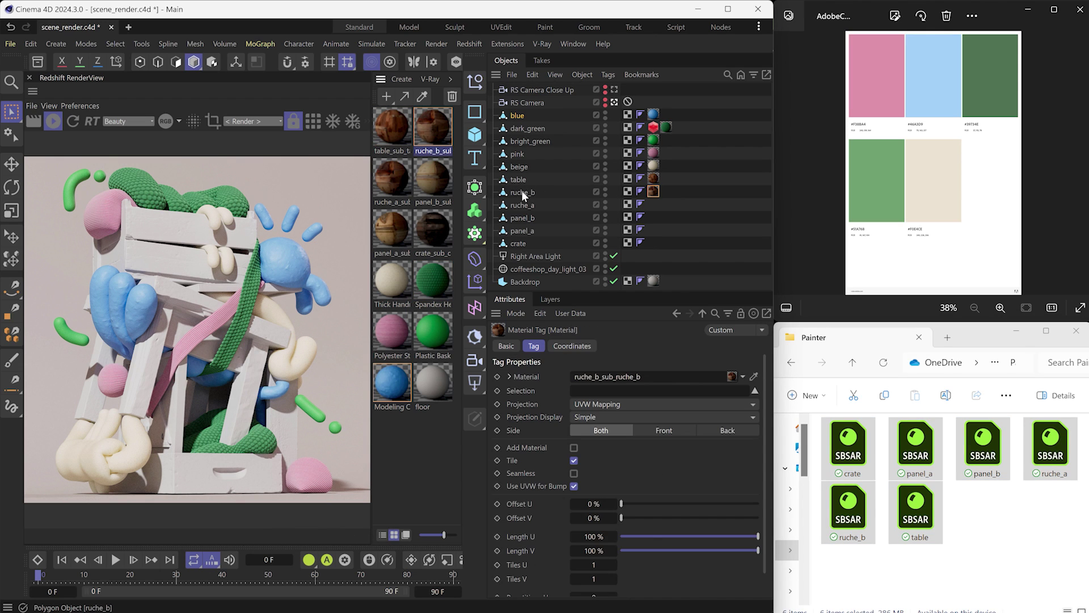
pyautogui.click(392, 177)
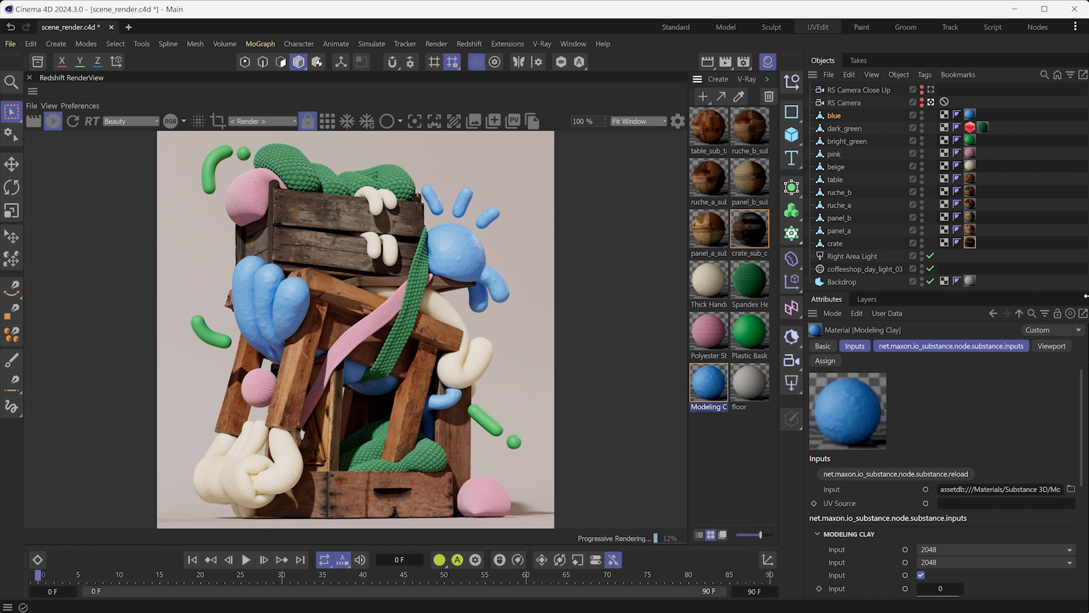
pyautogui.moveTo(716, 395)
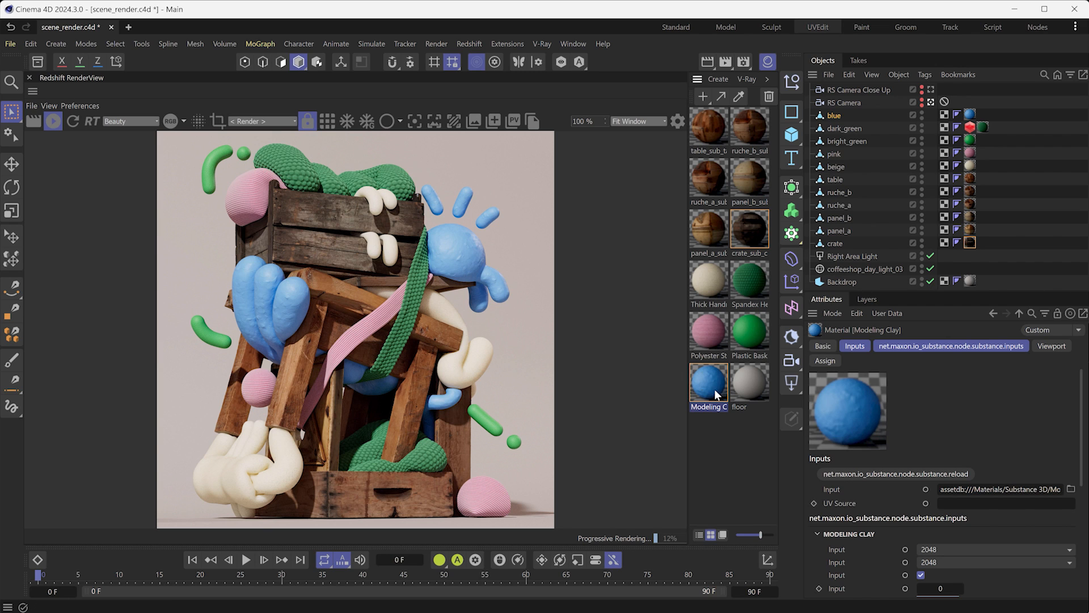
# - Open the Modeling Clay material's node graph showing its output connections
pyautogui.doubleClick(708, 382)
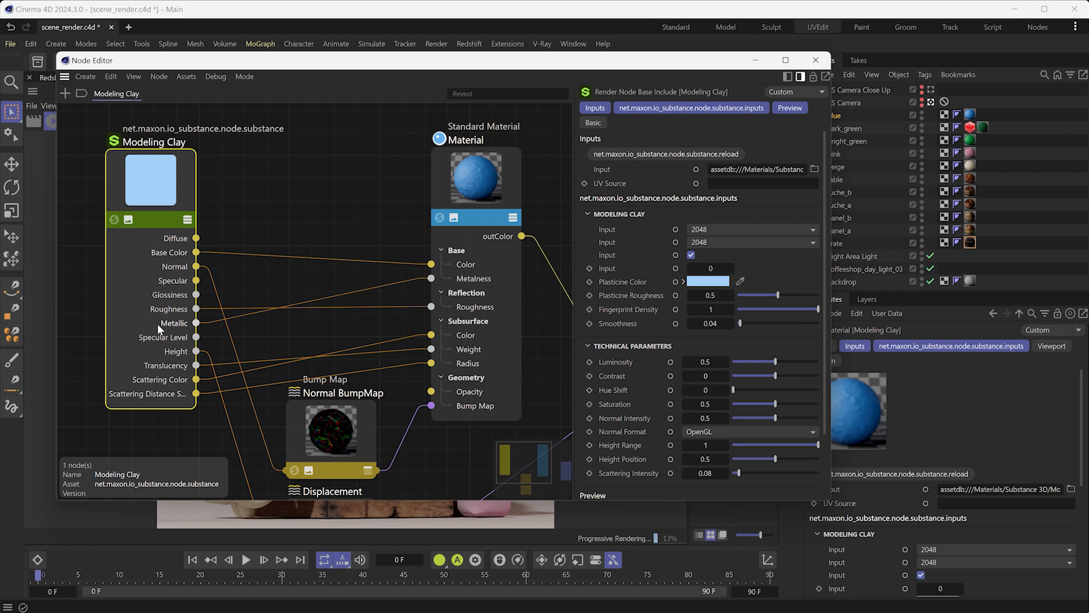
pyautogui.moveTo(223, 362)
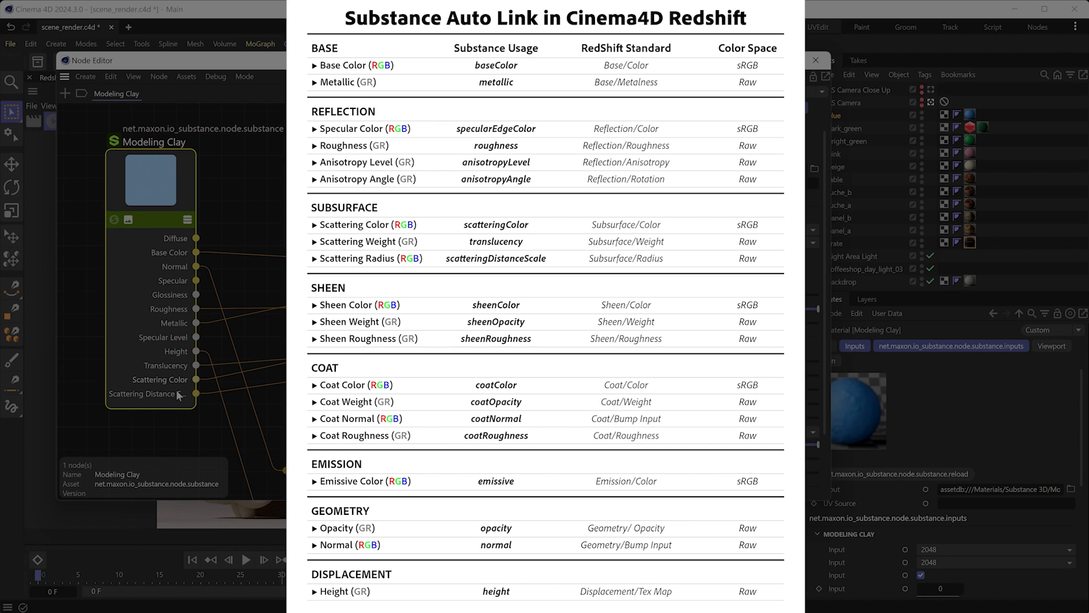
pyautogui.click(496, 48)
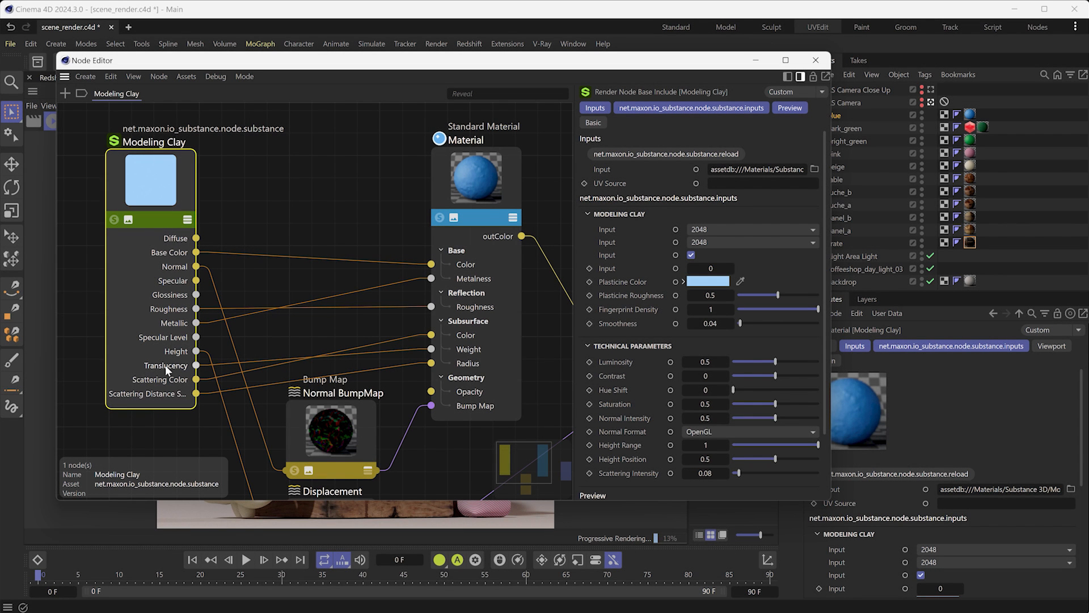
pyautogui.moveTo(186, 395)
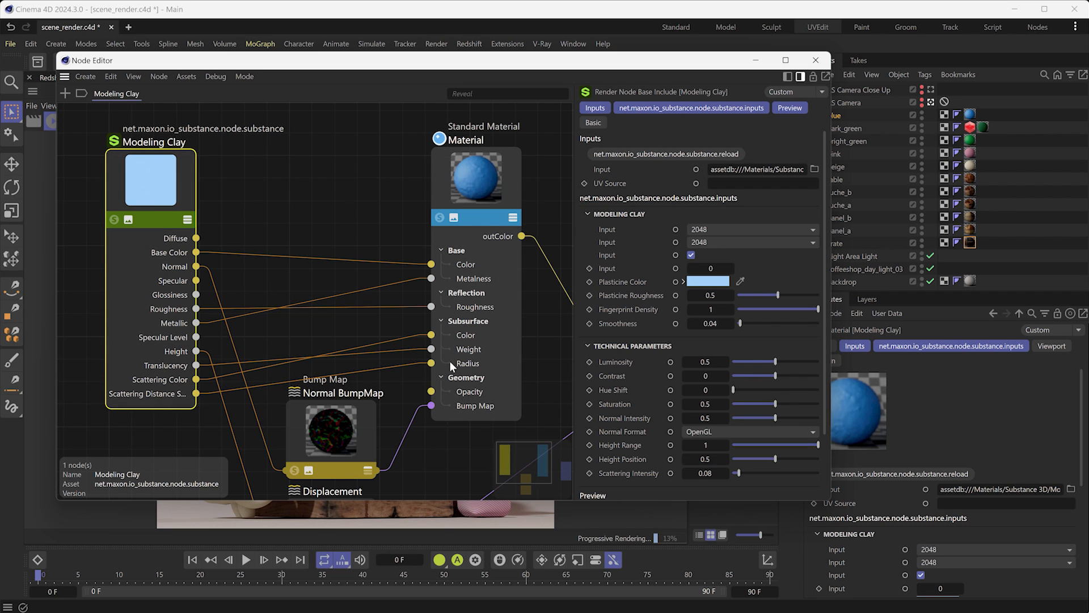
pyautogui.moveTo(639, 174)
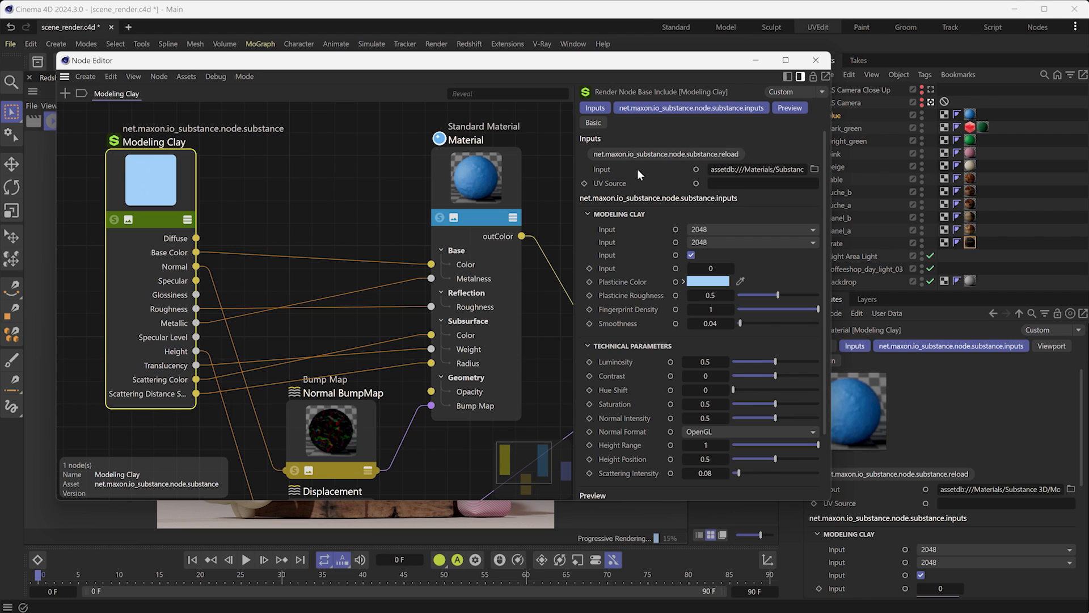
pyautogui.moveTo(734, 161)
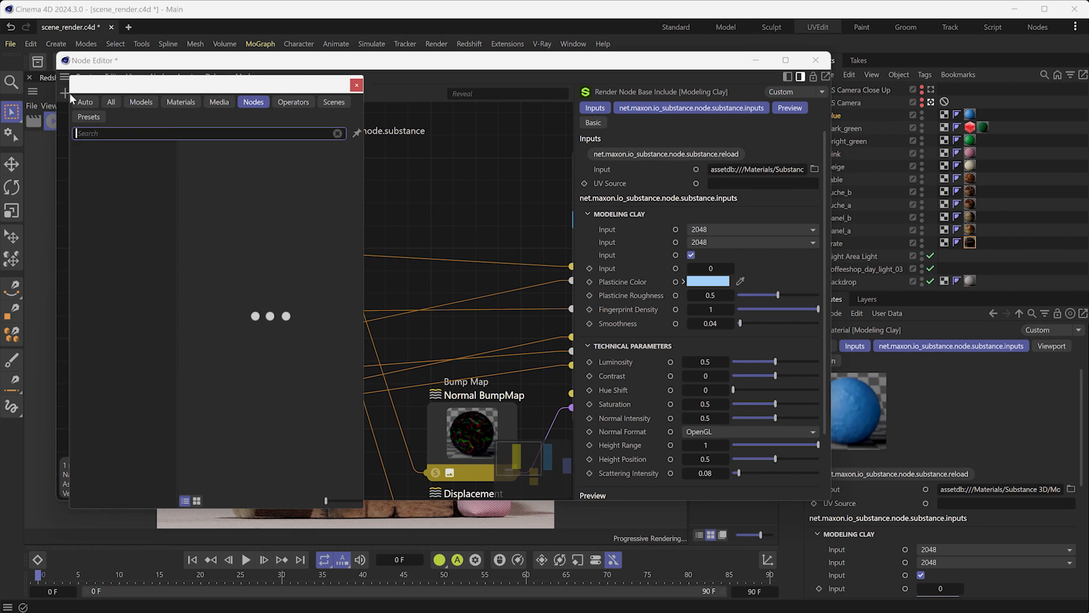
# - Add a Color Correct node on the clay's Base Color and adjust its gamma
pyautogui.write('color c')
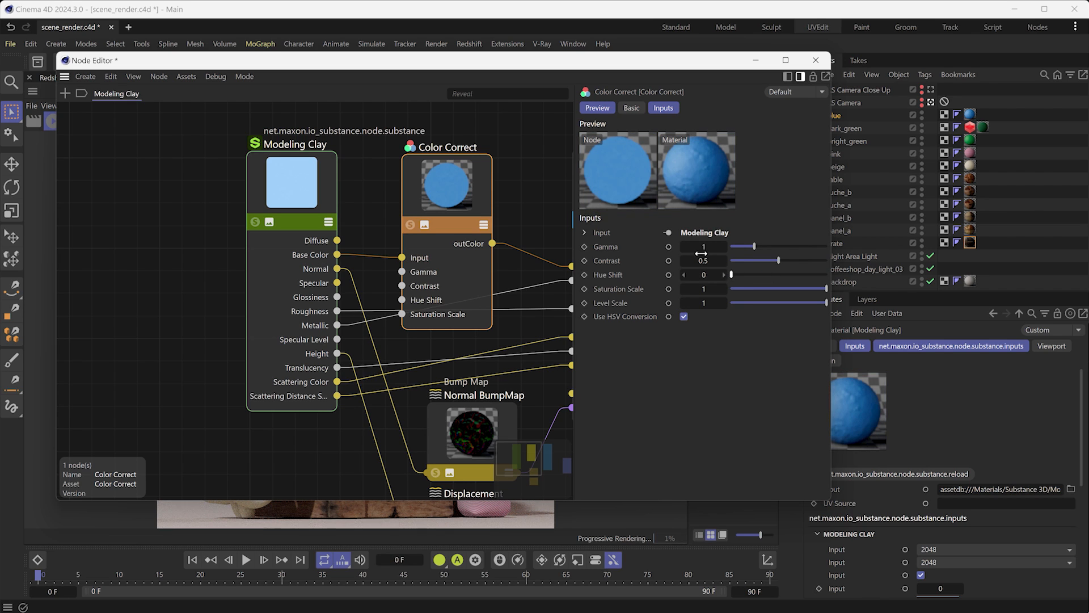
pyautogui.click(66, 91)
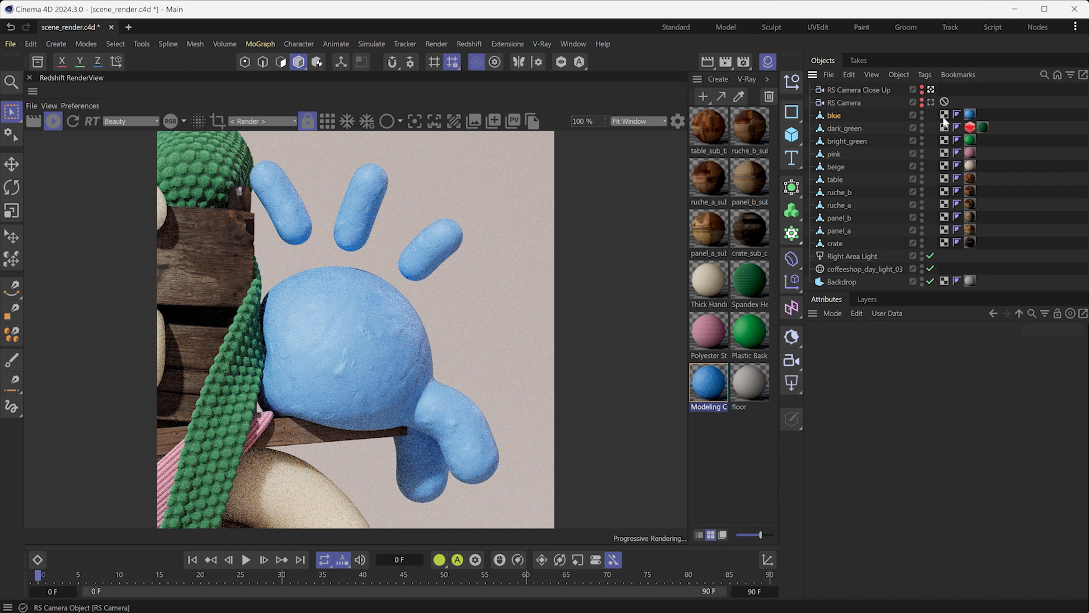
# - Add an RS Object tag to 'blue' with geometry override and displacement enabled
pyautogui.rightClick(833, 116)
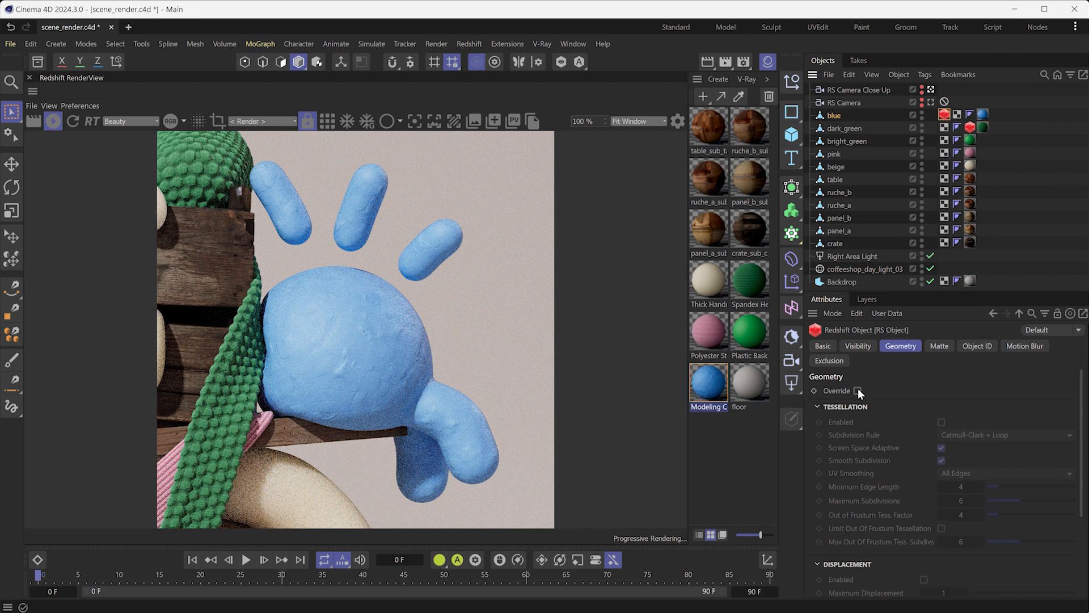
pyautogui.click(858, 389)
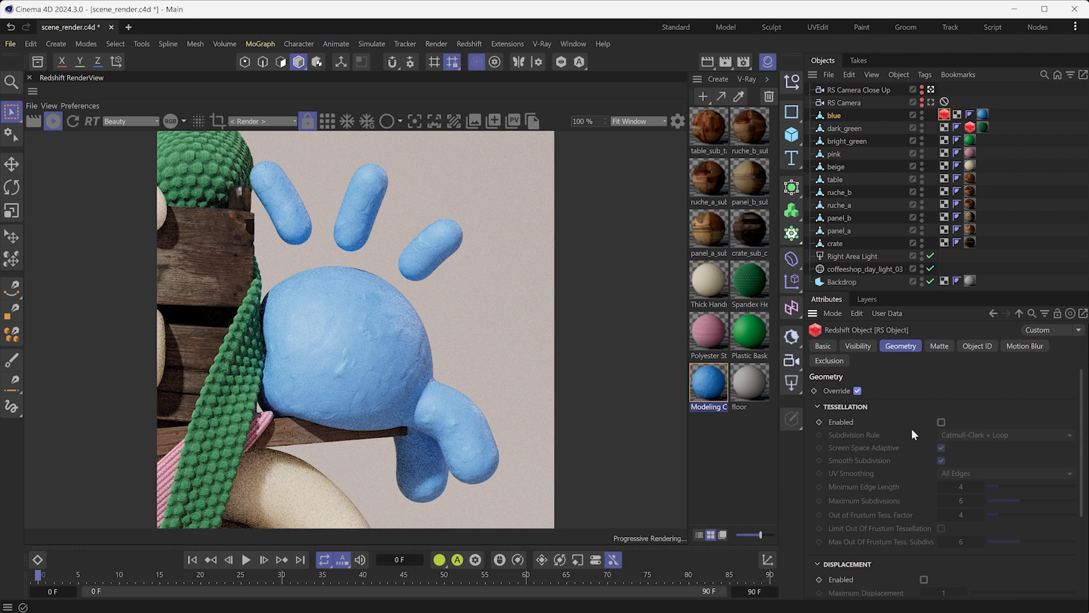
pyautogui.scroll(-3)
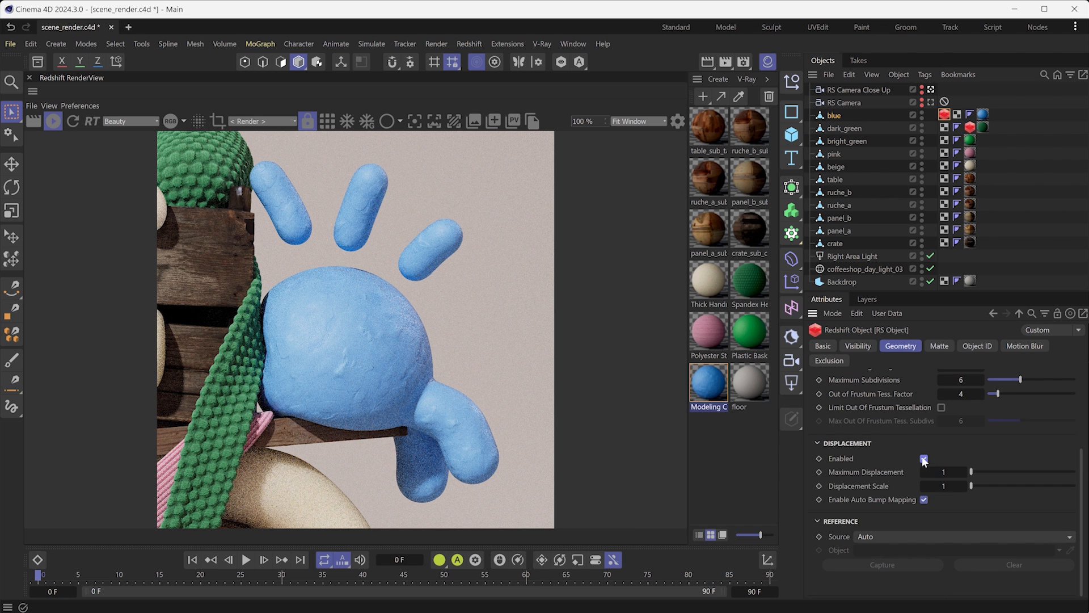
pyautogui.click(923, 458)
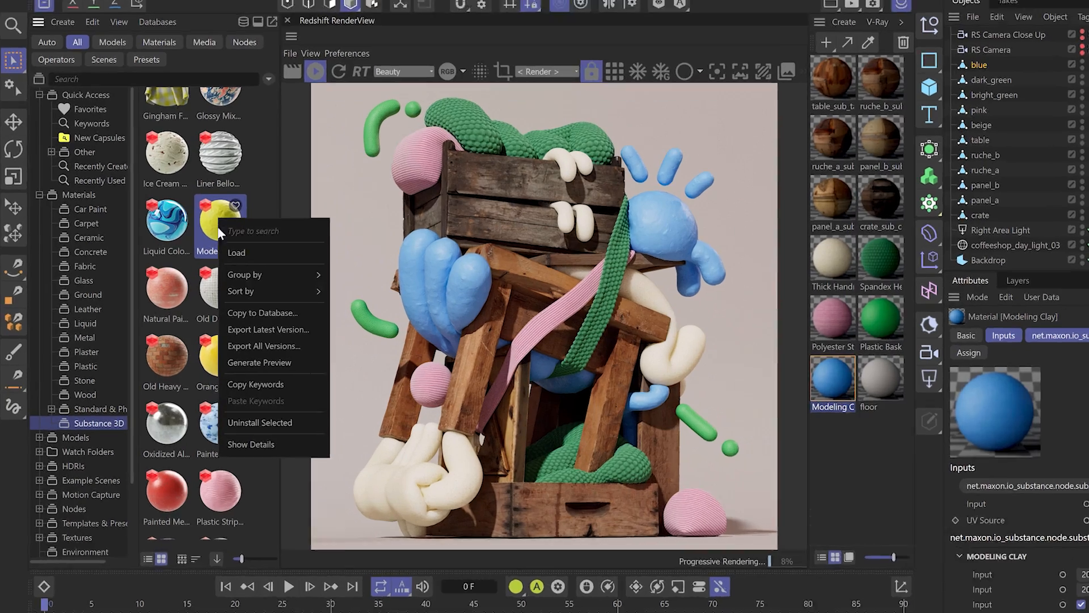
pyautogui.moveTo(342, 458)
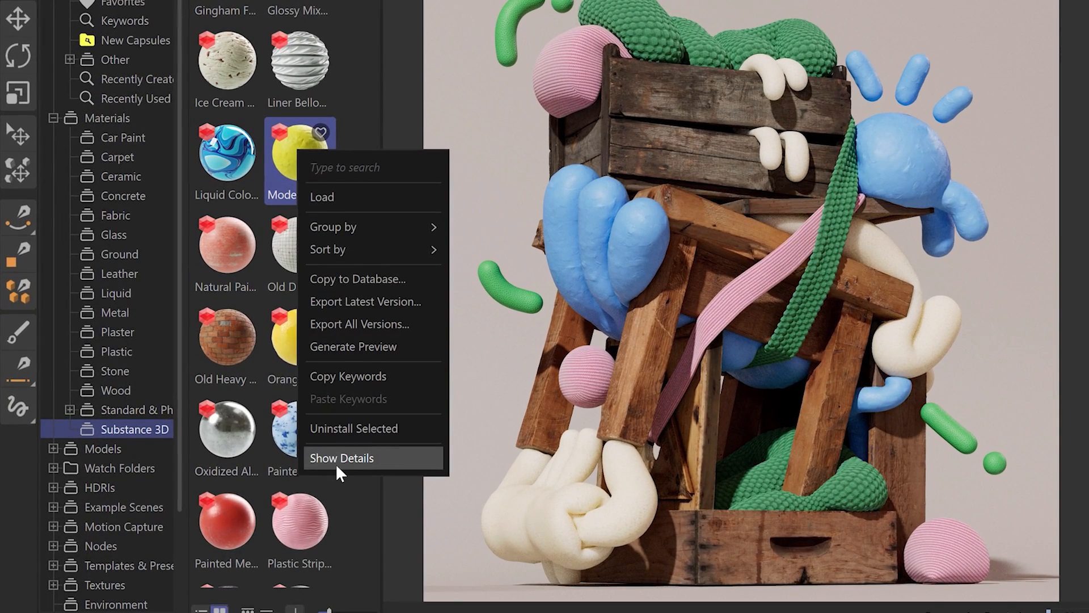
# - View the Modeling Clay 40cm Disp 0.5cm asset details with its 40 × 40 cm size
pyautogui.click(341, 457)
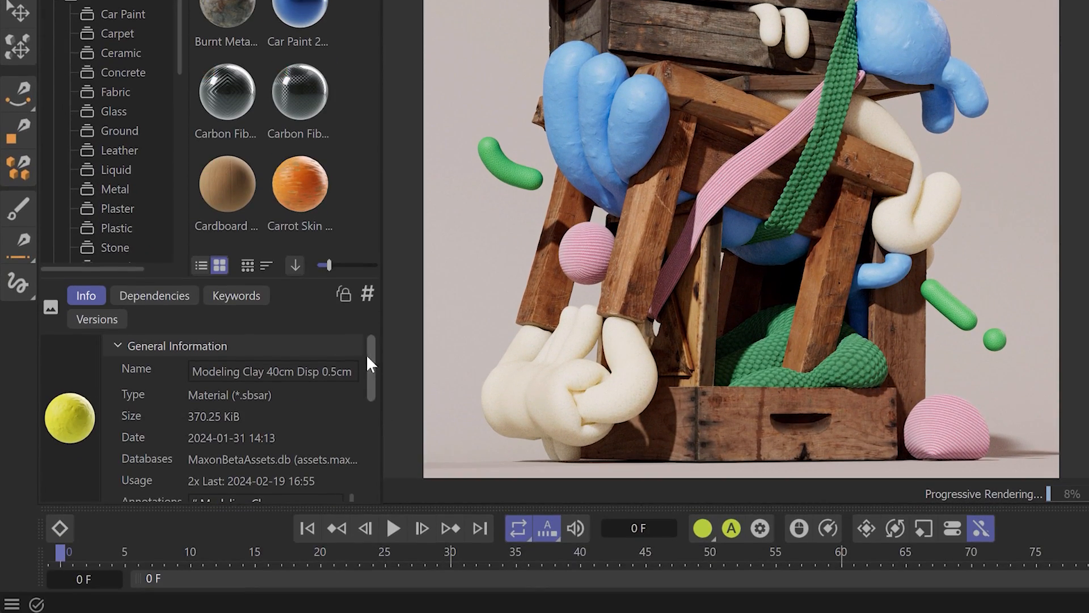
pyautogui.scroll(-3)
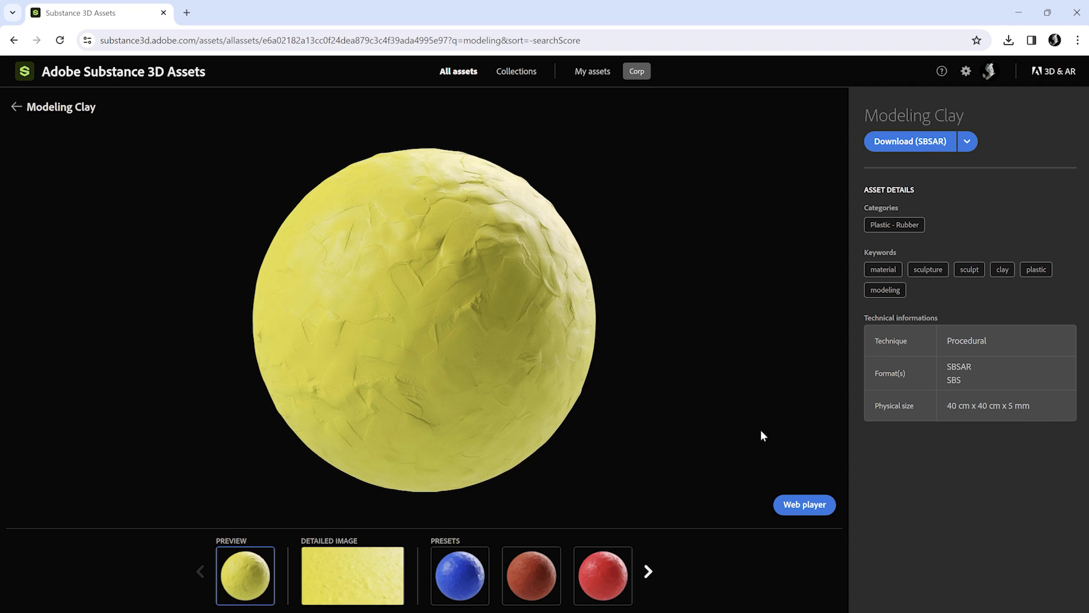
pyautogui.moveTo(1028, 419)
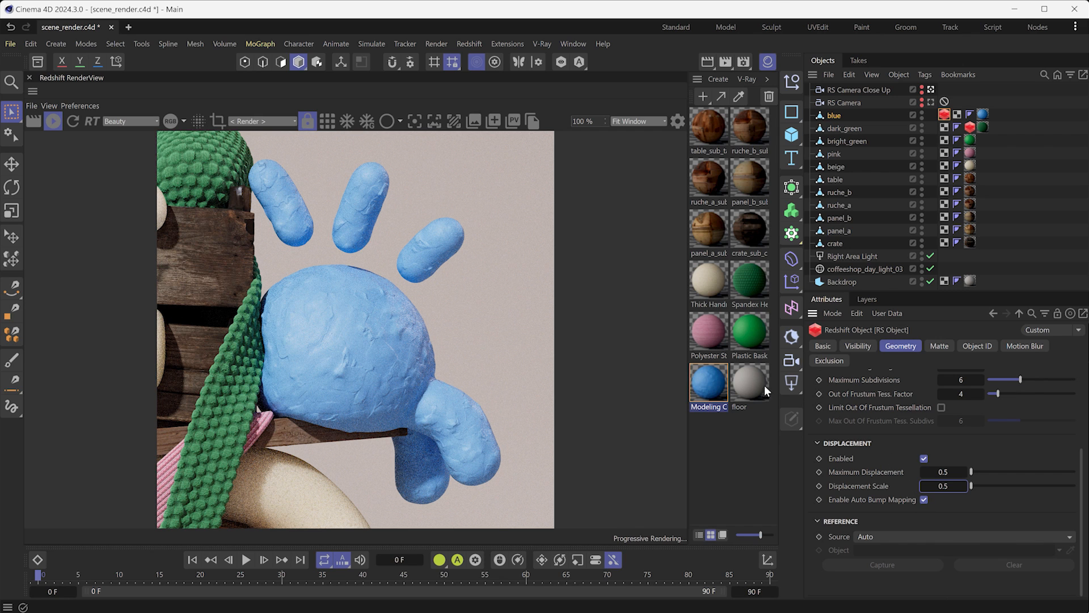
# - Reopen the Modeling Clay node graph to check it and close it again
pyautogui.doubleClick(708, 379)
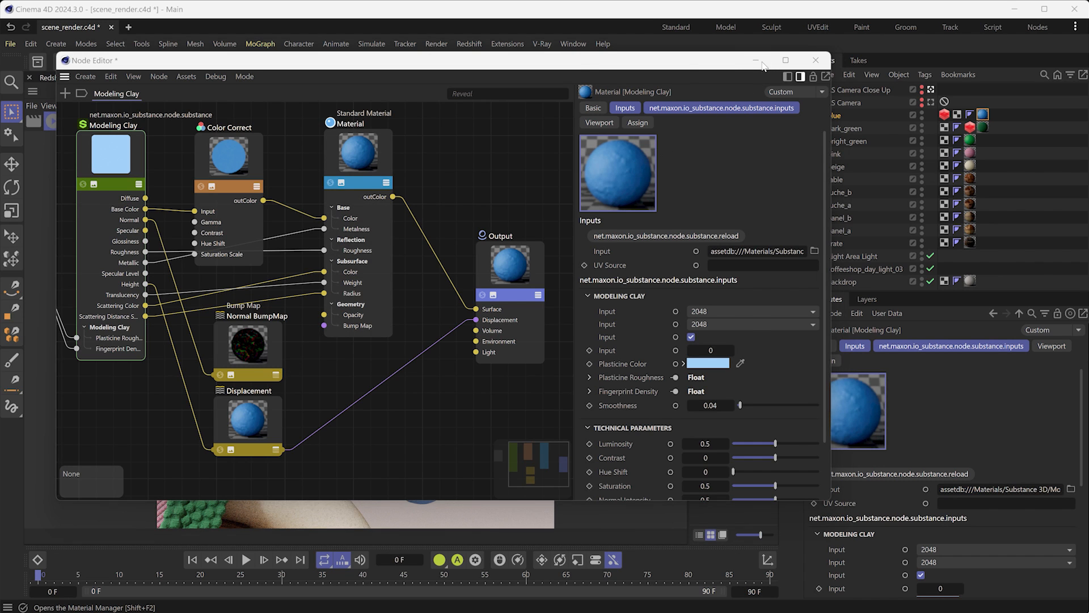
pyautogui.click(815, 60)
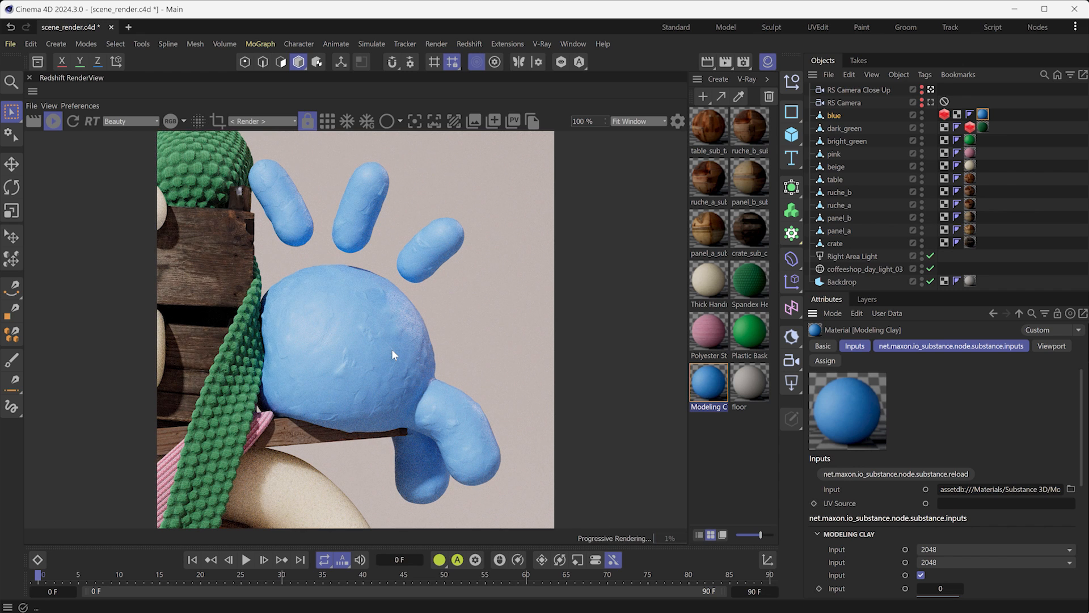
pyautogui.moveTo(933, 106)
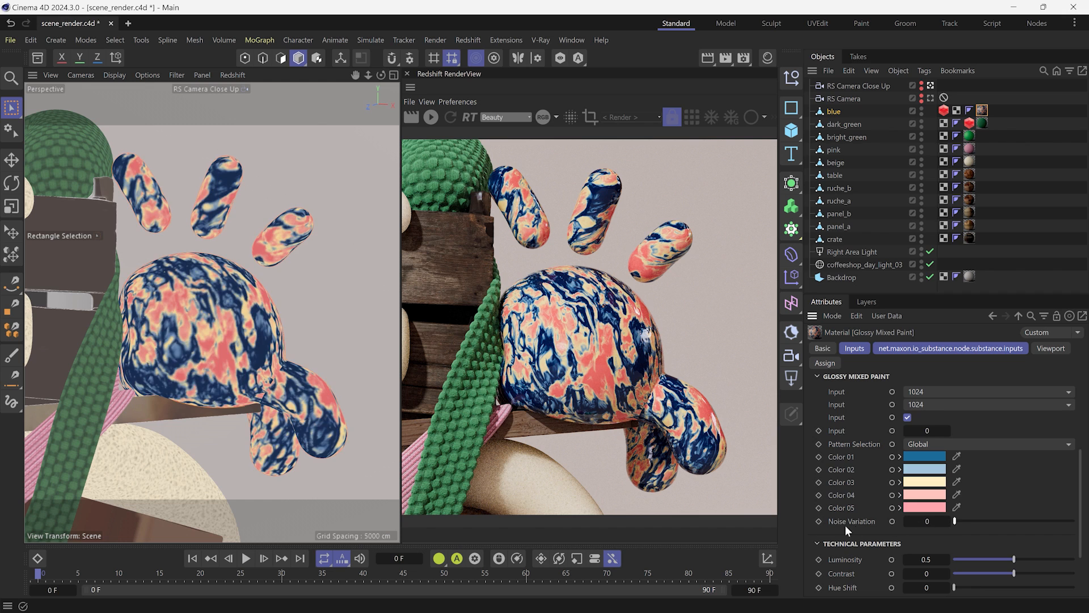
# - Keyframe Glossy Mixed Paint's Noise Variation at frames 0 and 45 and preview the animated pattern
pyautogui.click(818, 521)
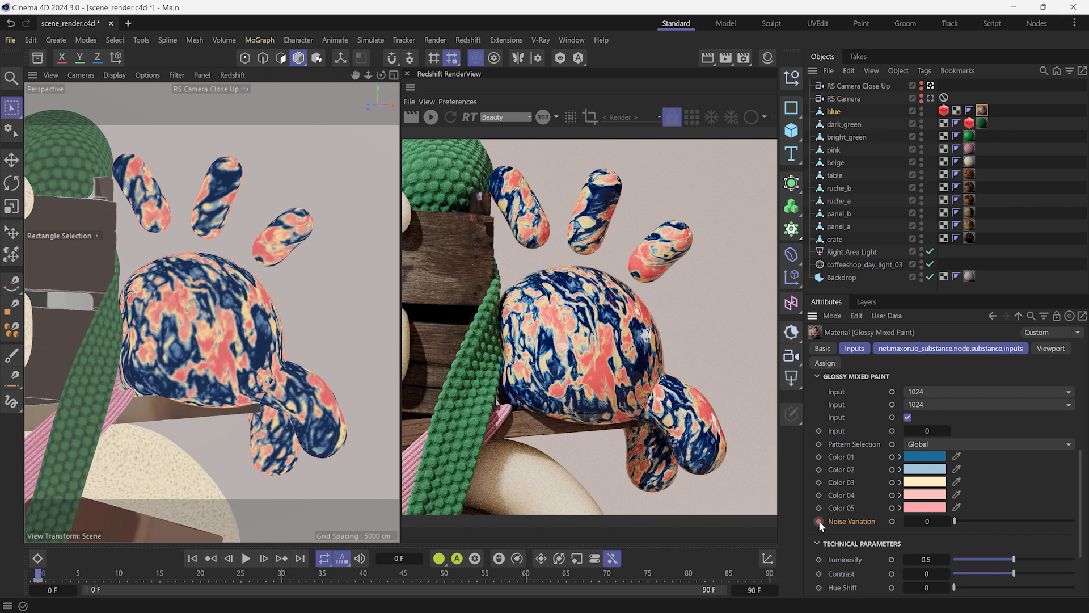
pyautogui.click(818, 521)
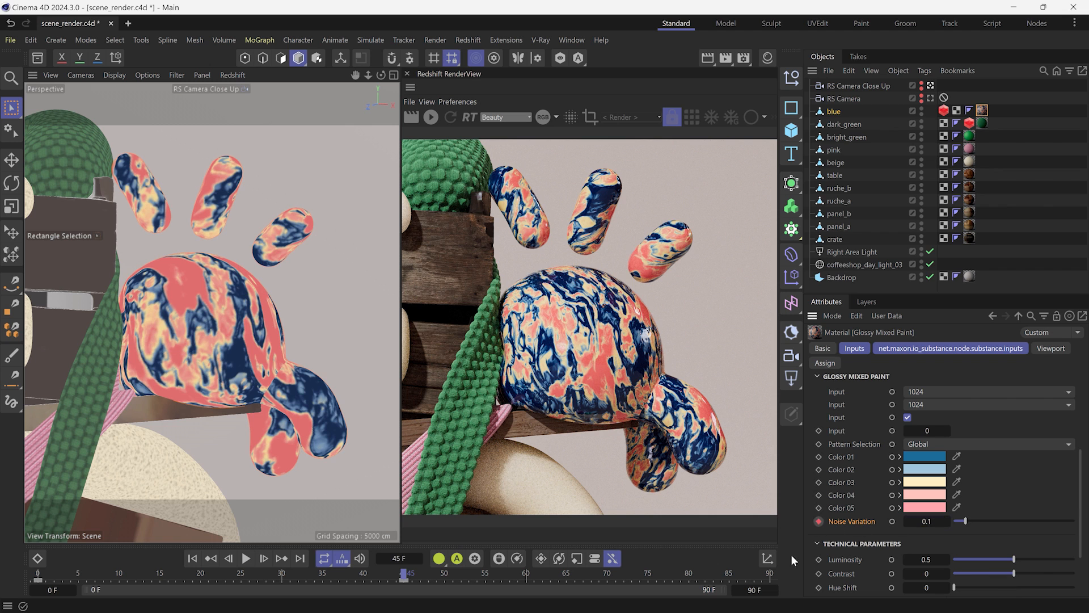
pyautogui.tripleClick(927, 521)
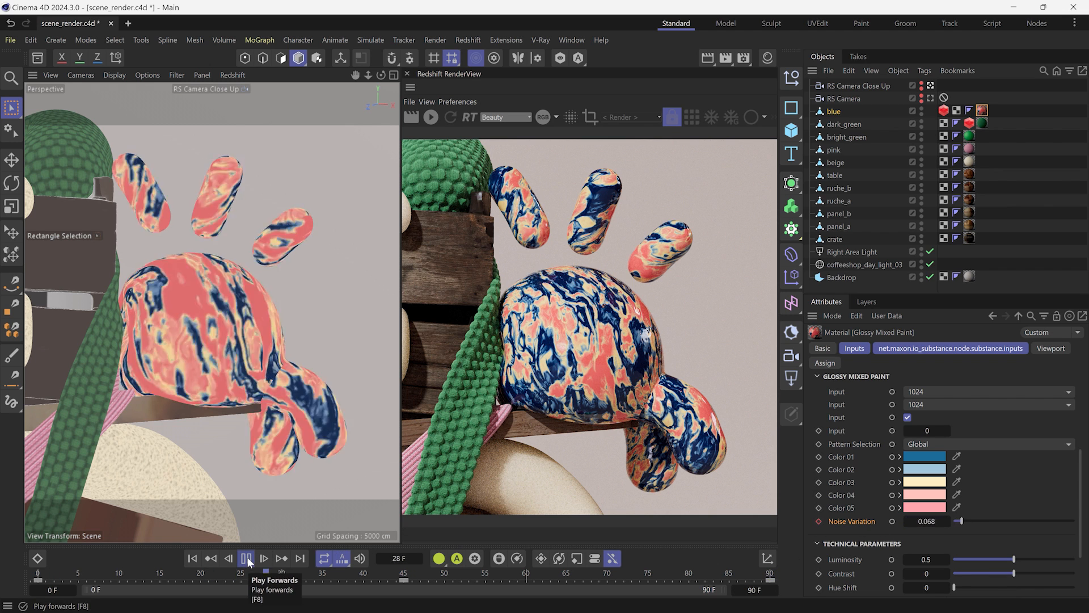
pyautogui.click(246, 558)
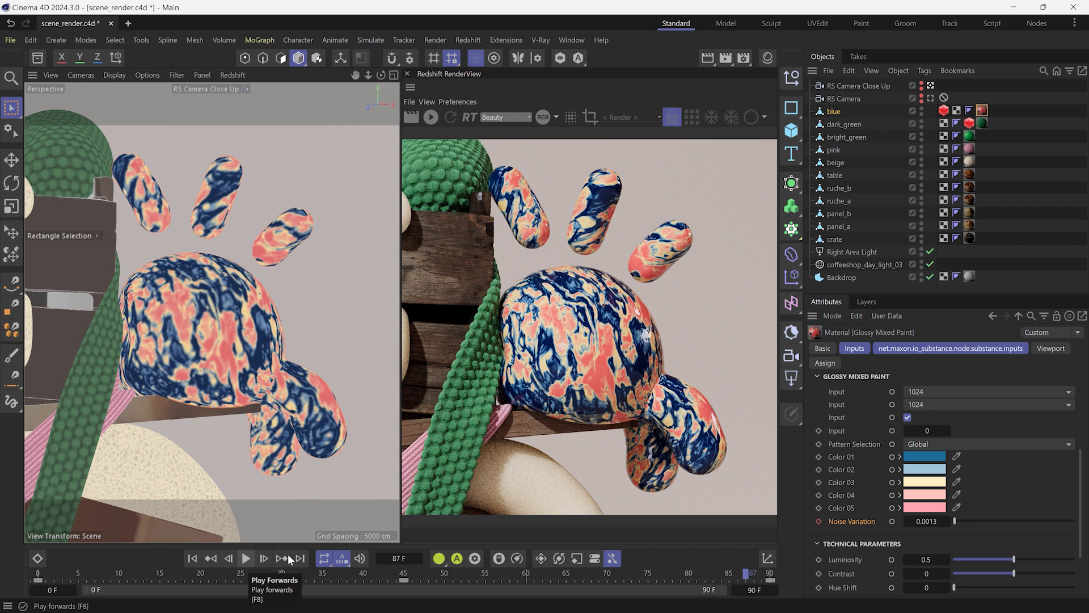
pyautogui.scroll(-3)
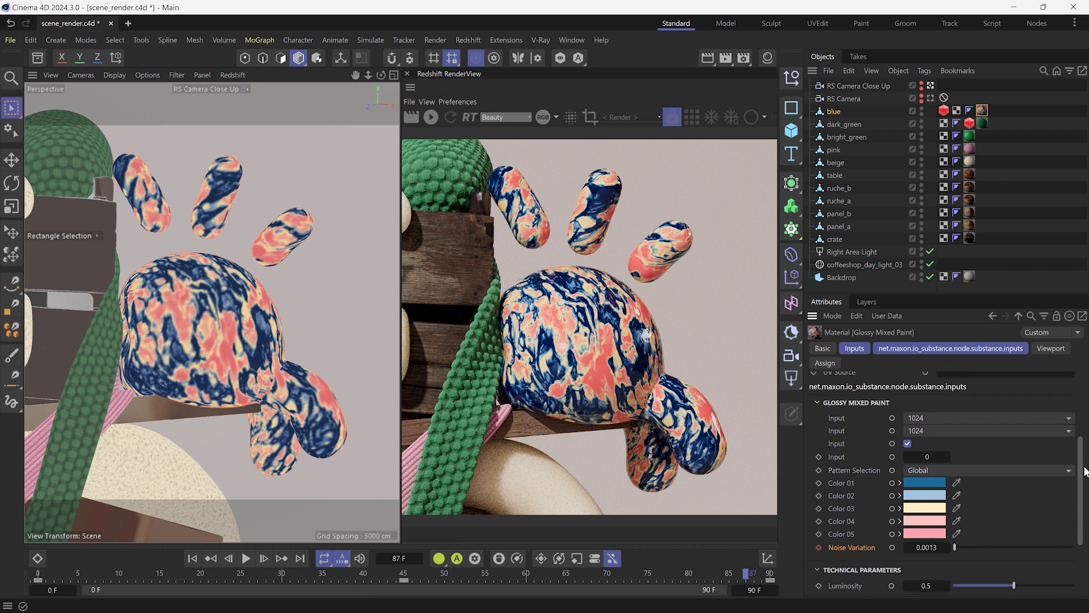
pyautogui.scroll(-3)
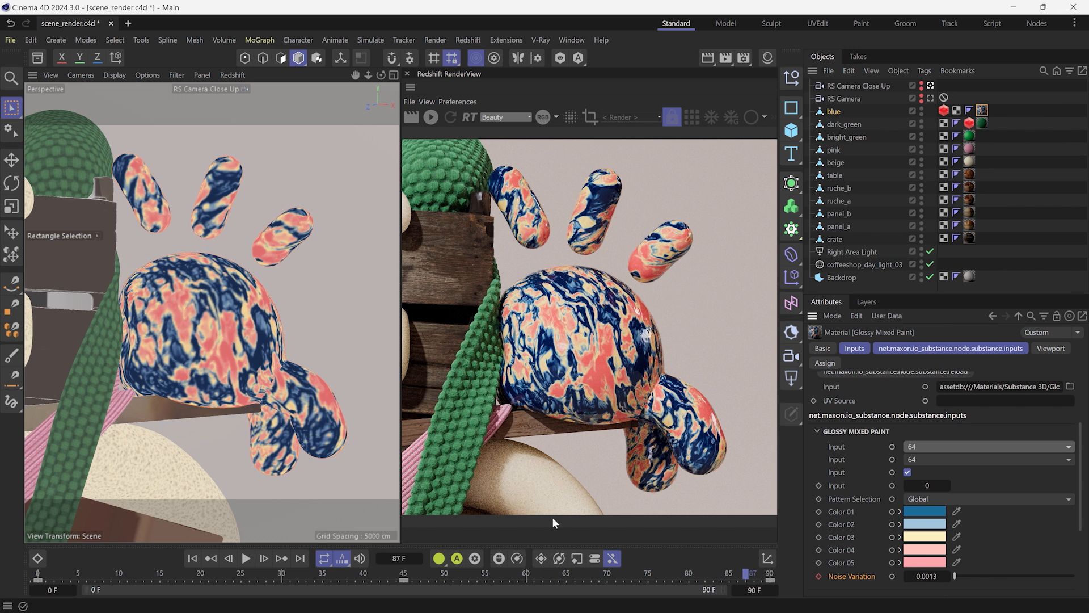
# - Replay the animation at 64 output resolution and browse the resolution choices
pyautogui.click(246, 558)
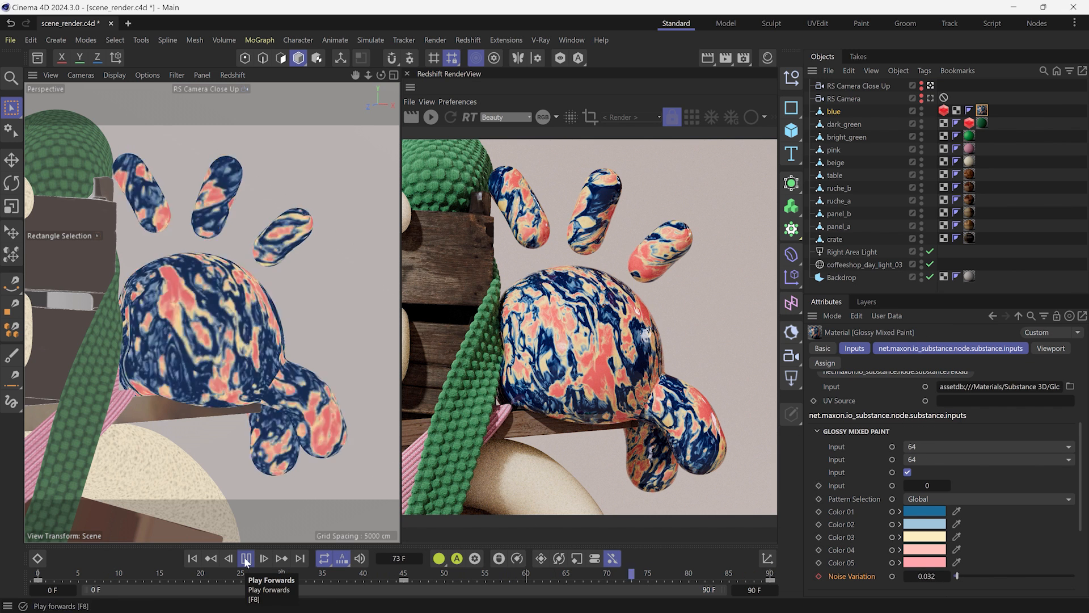
pyautogui.click(1068, 446)
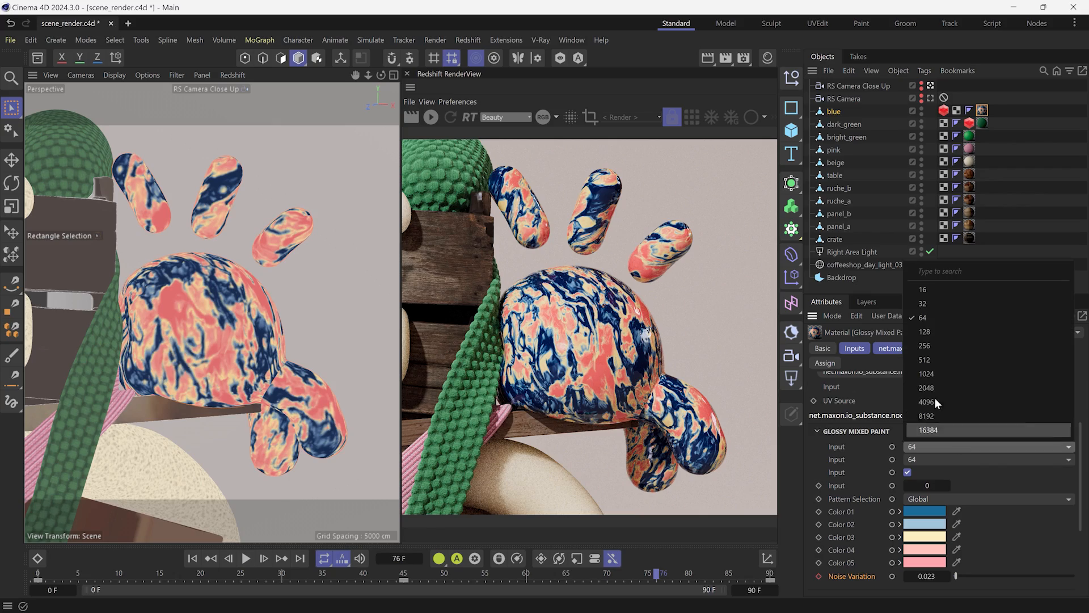